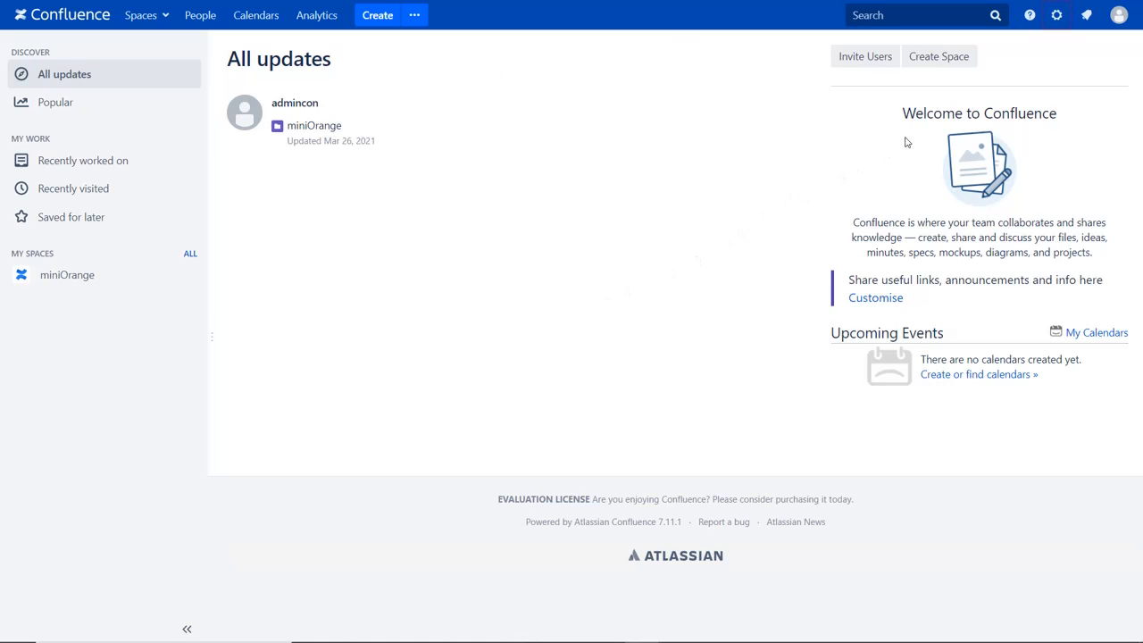
Go to Confluence administration's Manage apps page from the settings gear.
{"action": "left_click", "coordinate": [1057, 15]}
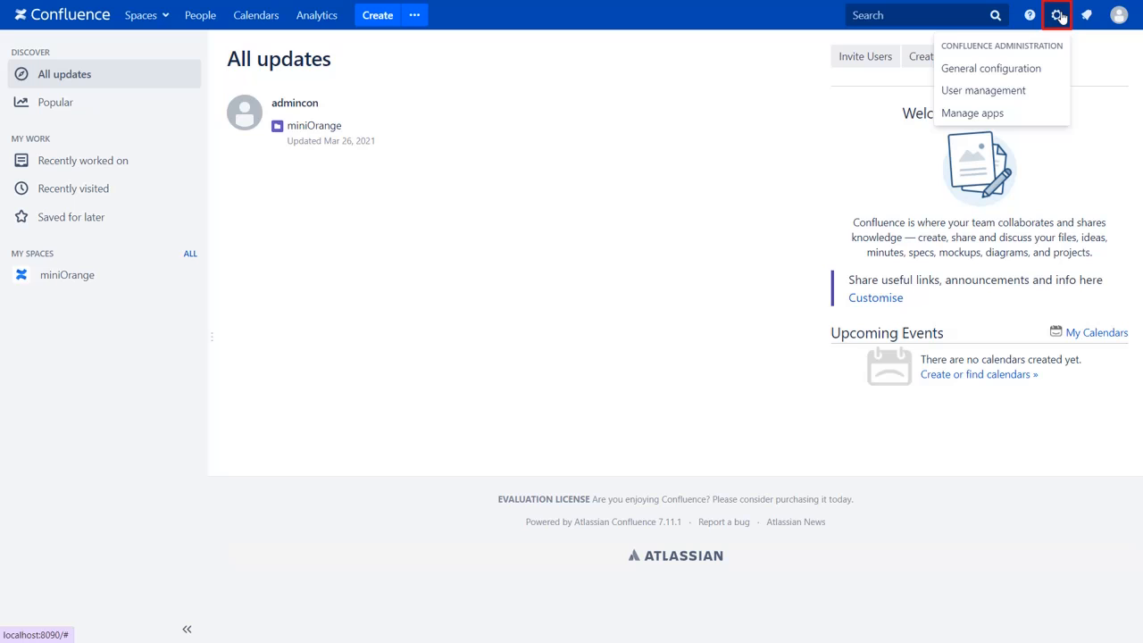
{"action": "mouse_move", "coordinate": [971, 112]}
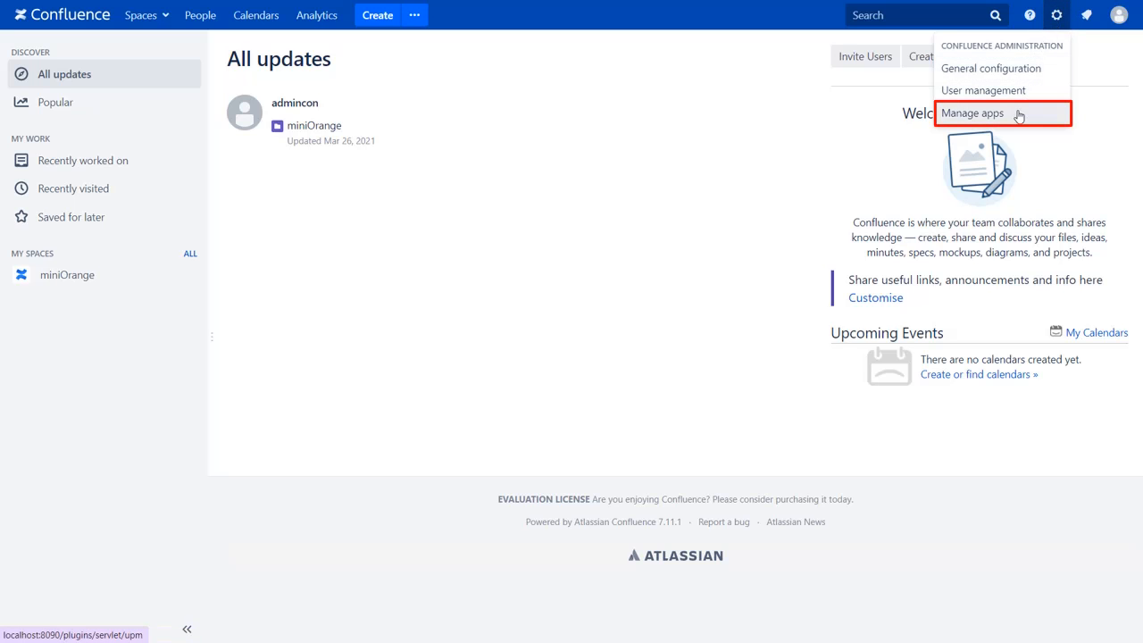
{"action": "left_click", "coordinate": [972, 112]}
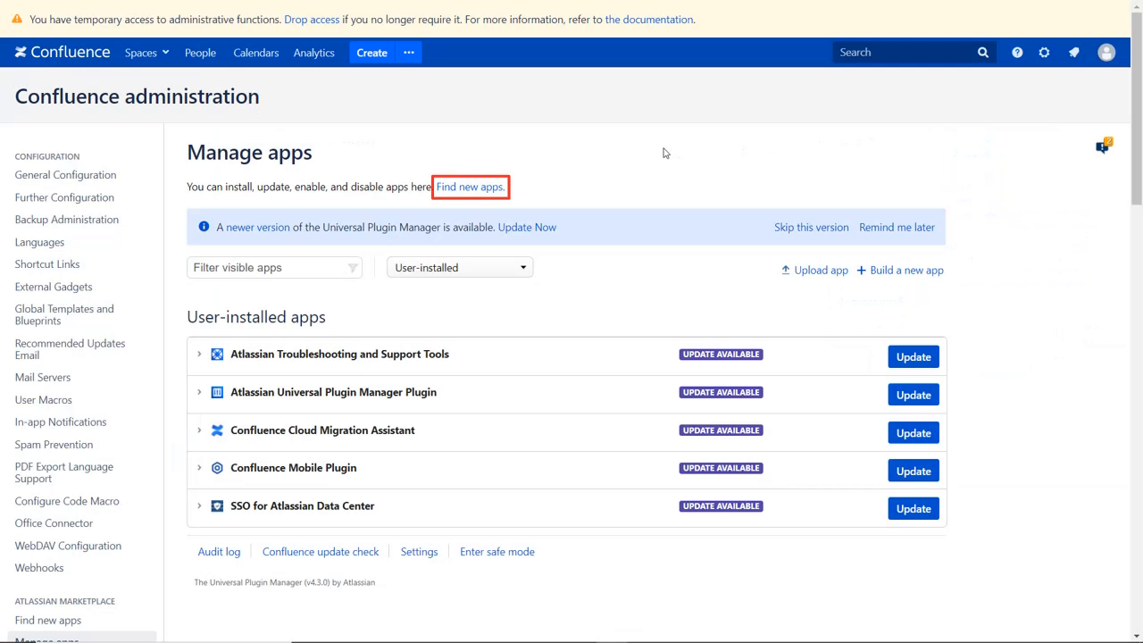
Find the miniOrange SCIM User Provisioning app in the marketplace and install it on a free trial.
{"action": "left_click", "coordinate": [472, 187]}
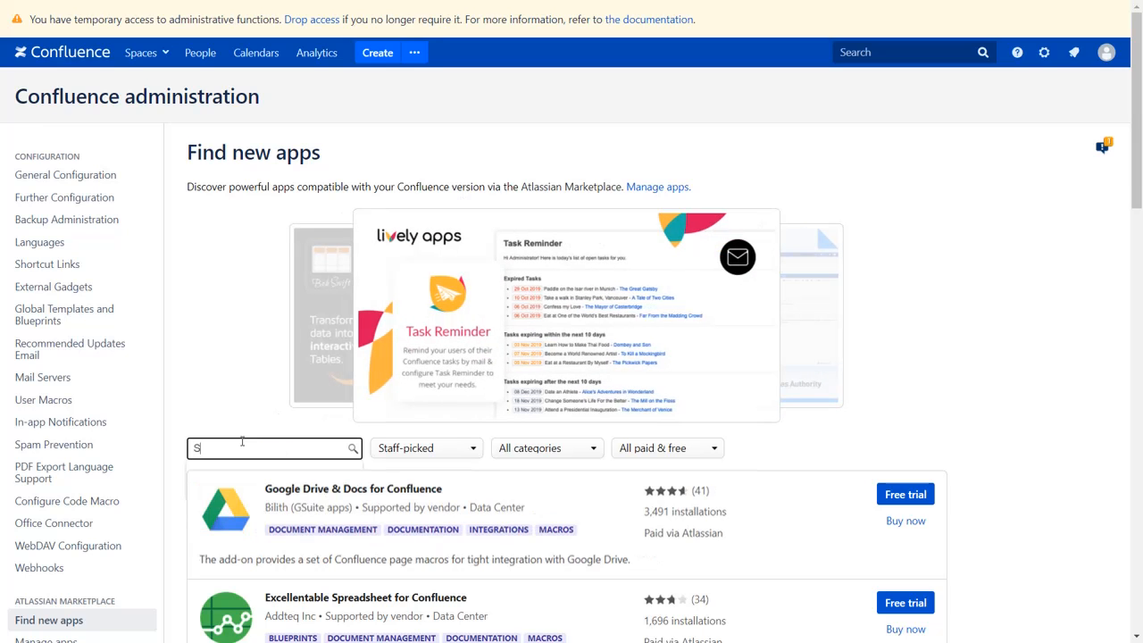
{"action": "type", "text": "CIM"}
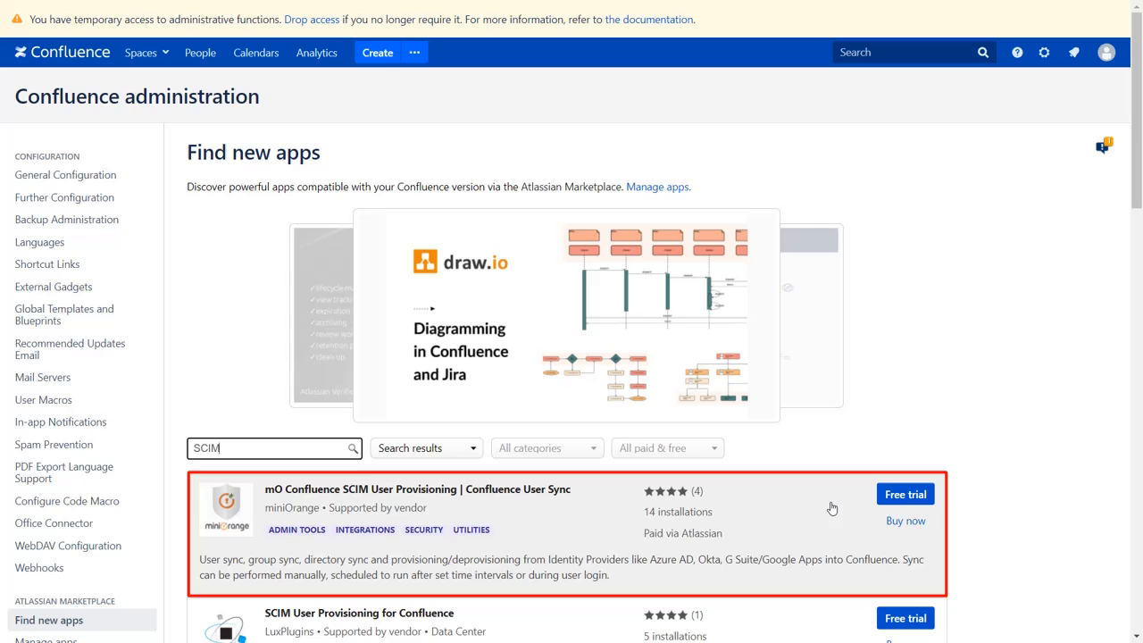
{"action": "left_click", "coordinate": [903, 492]}
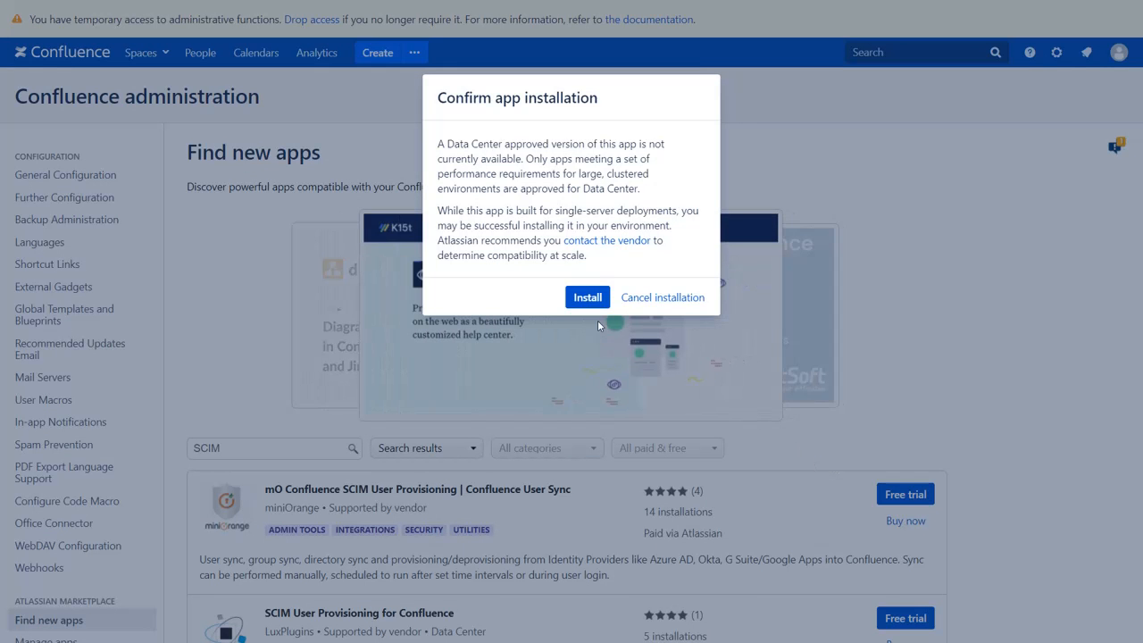
{"action": "left_click", "coordinate": [586, 296]}
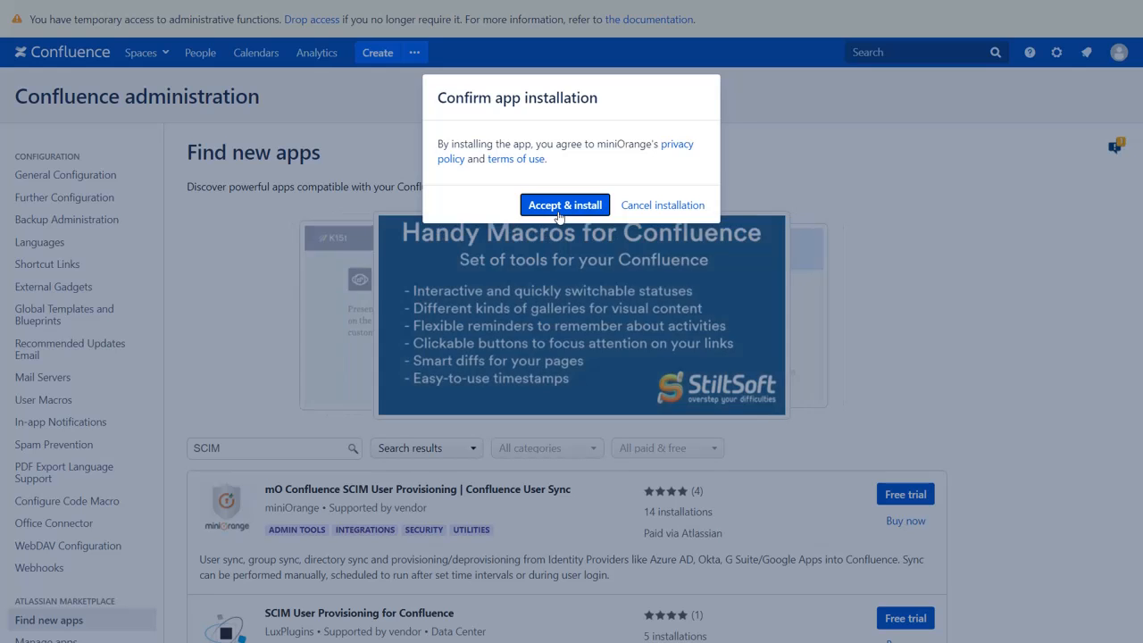
{"action": "left_click", "coordinate": [564, 204]}
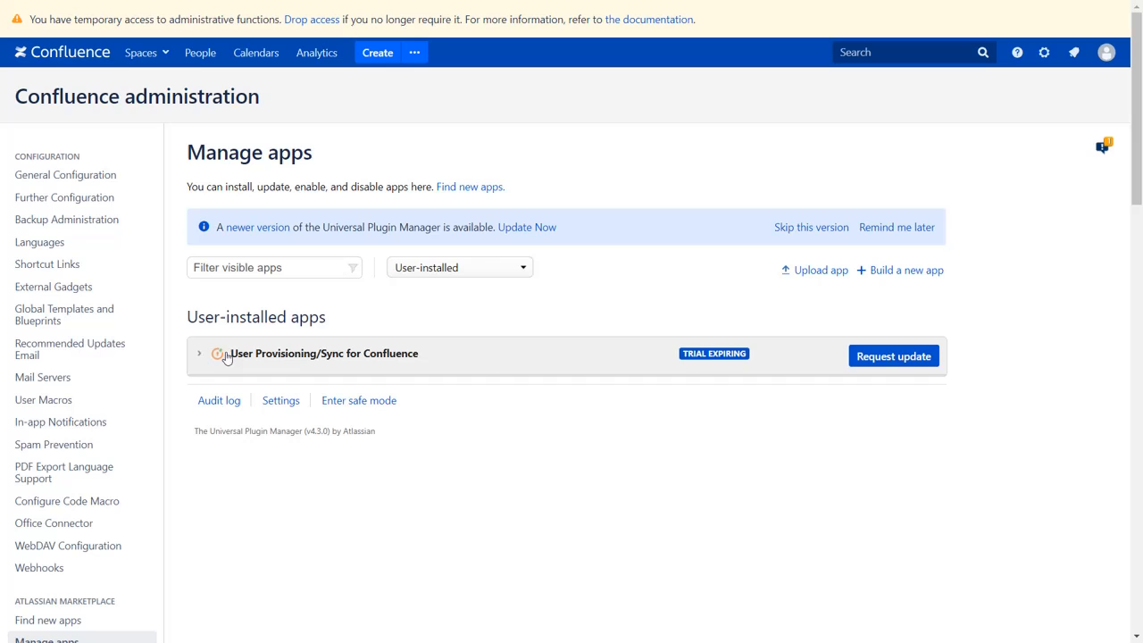
Reach the miniOrange User Provisioning/Sync setup page from the admin sidebar.
{"action": "left_click", "coordinate": [200, 353]}
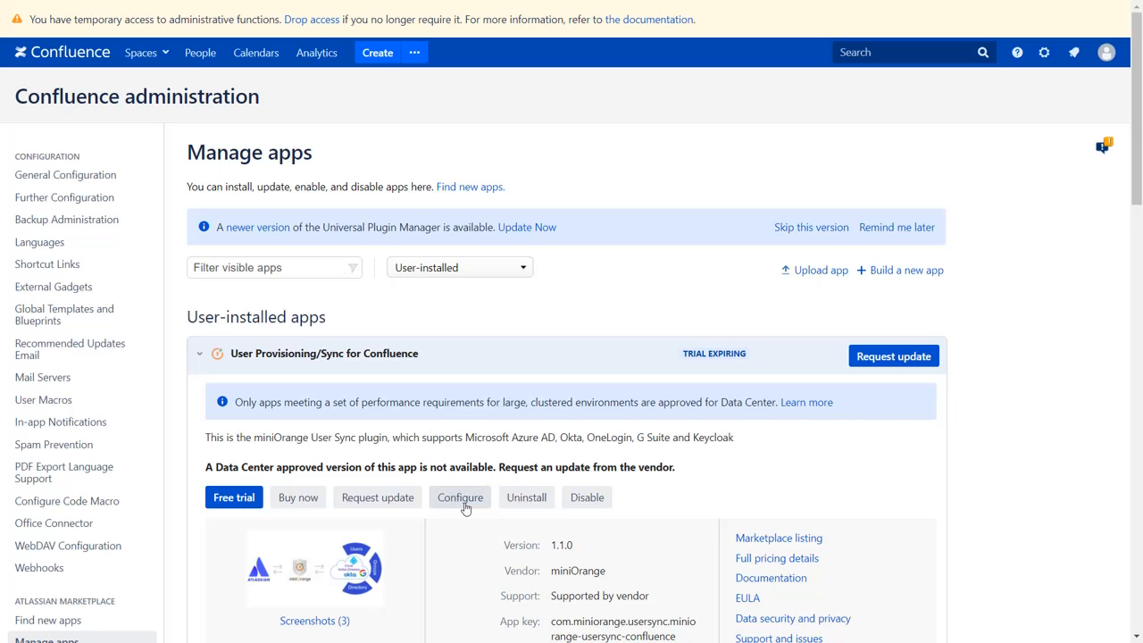
{"action": "scroll", "scroll_direction": "down", "scroll_amount": 3}
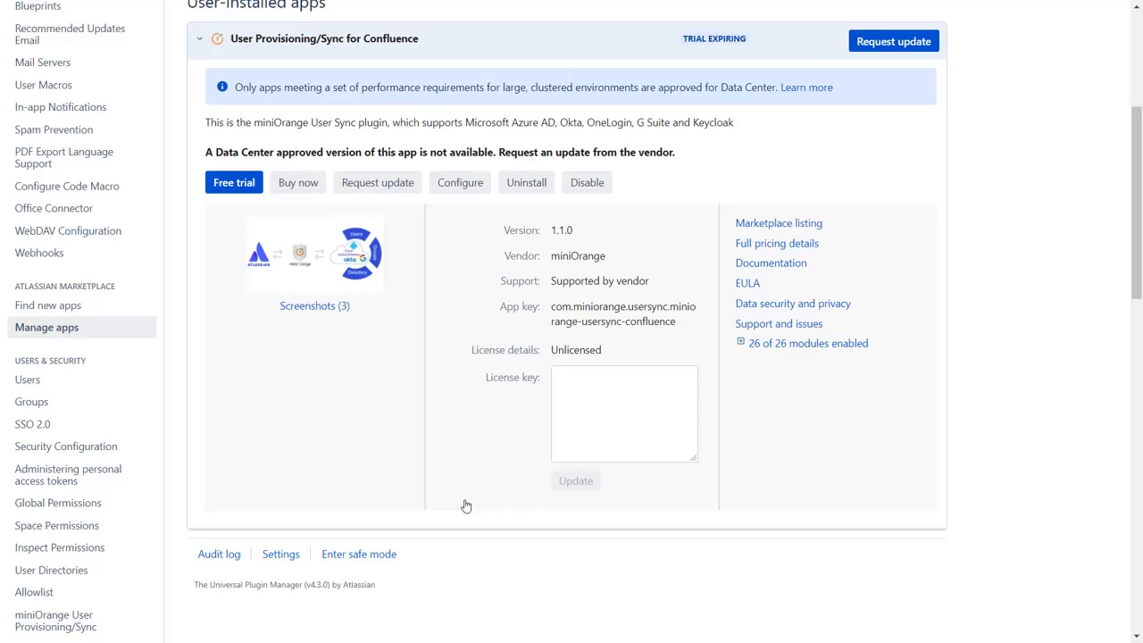
{"action": "scroll", "scroll_direction": "down", "scroll_amount": 3}
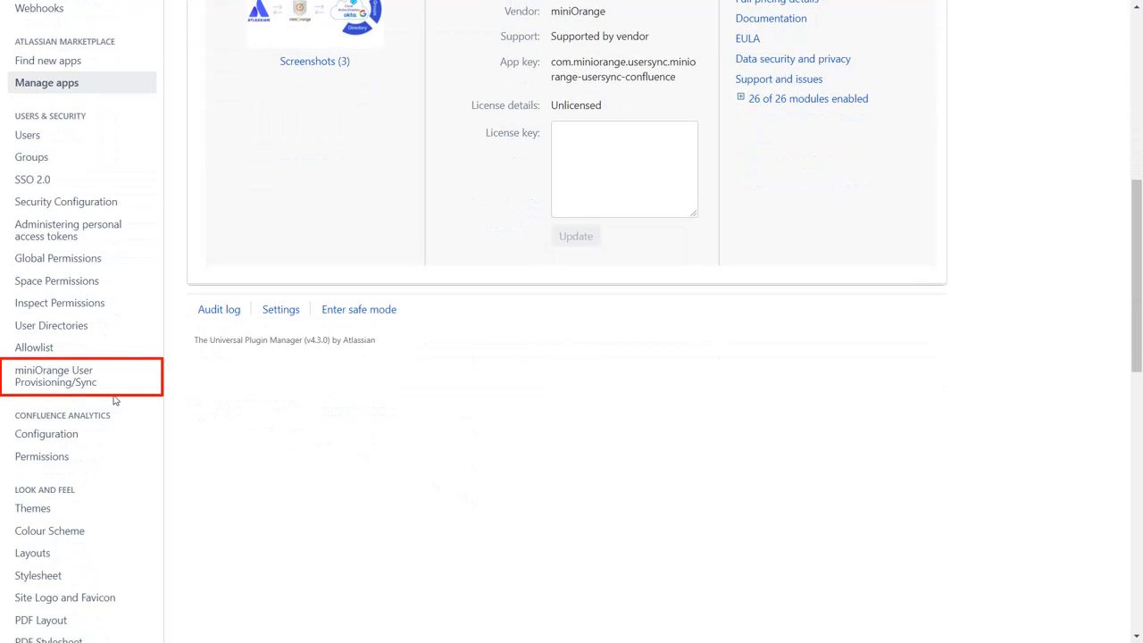
{"action": "left_click", "coordinate": [56, 375]}
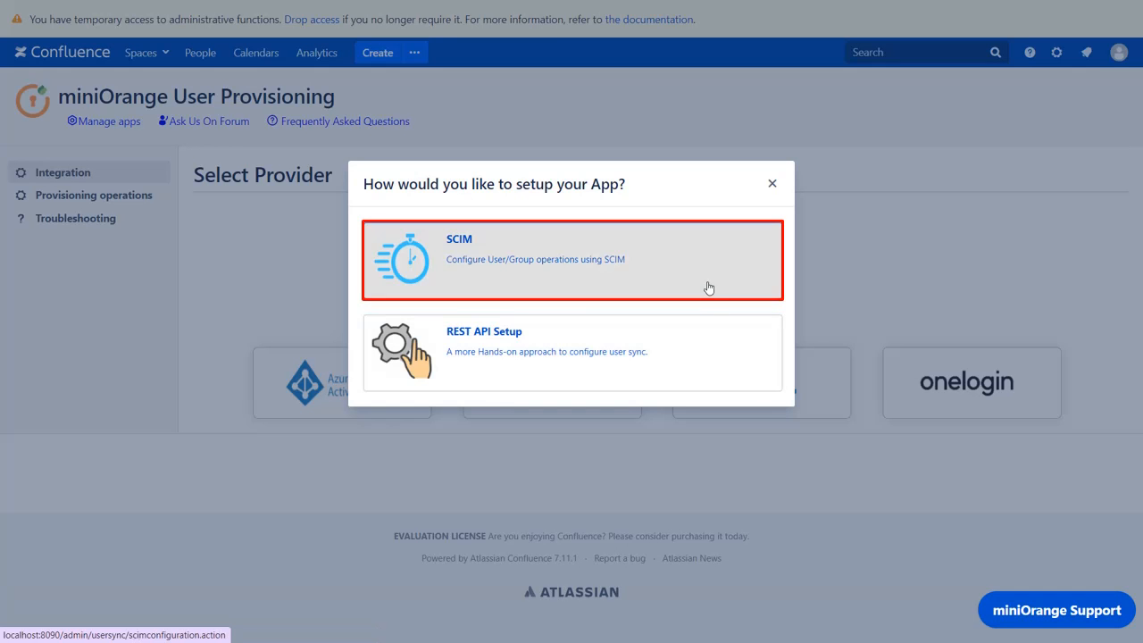
Choose SCIM as the setup method and view the setup documentation guides.
{"action": "left_click", "coordinate": [571, 261]}
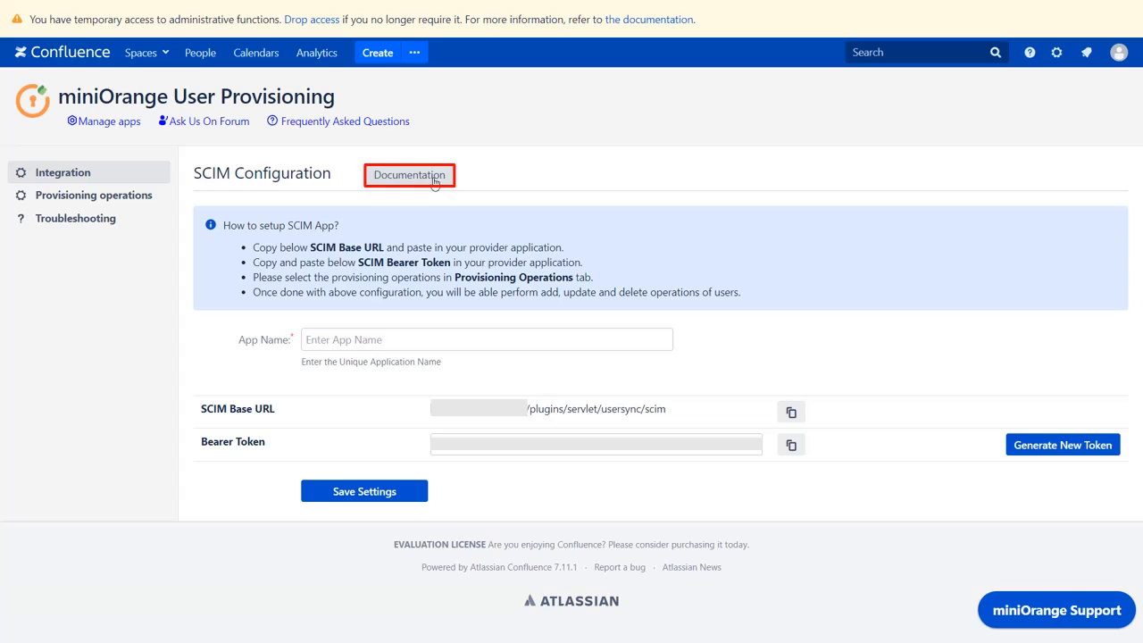
{"action": "left_click", "coordinate": [409, 175]}
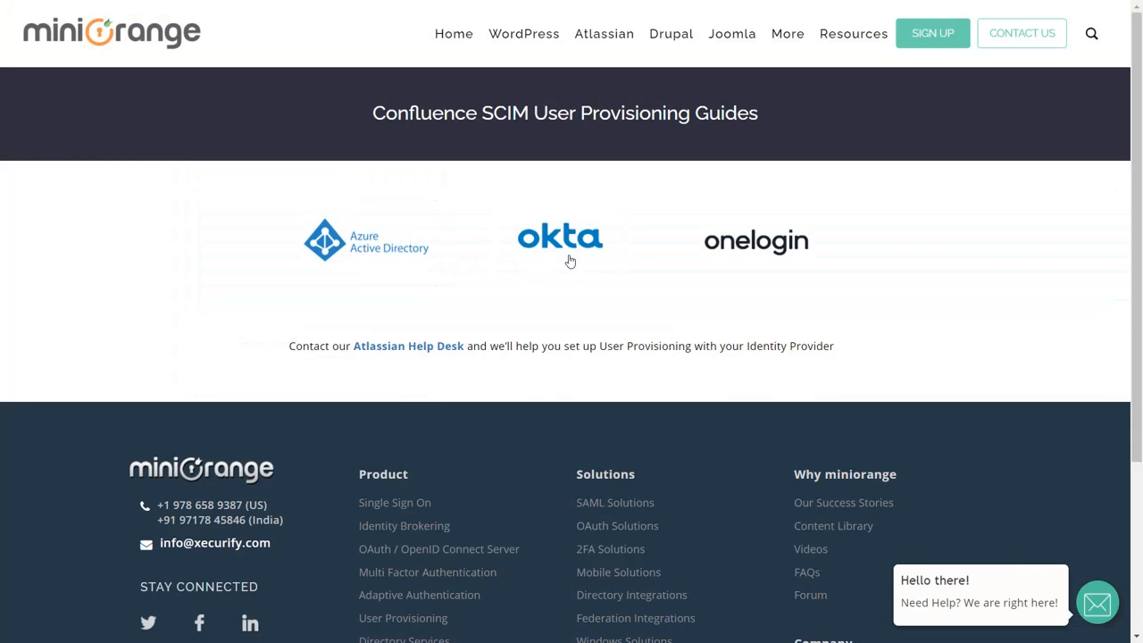
{"action": "scroll", "scroll_direction": "down", "scroll_amount": 3}
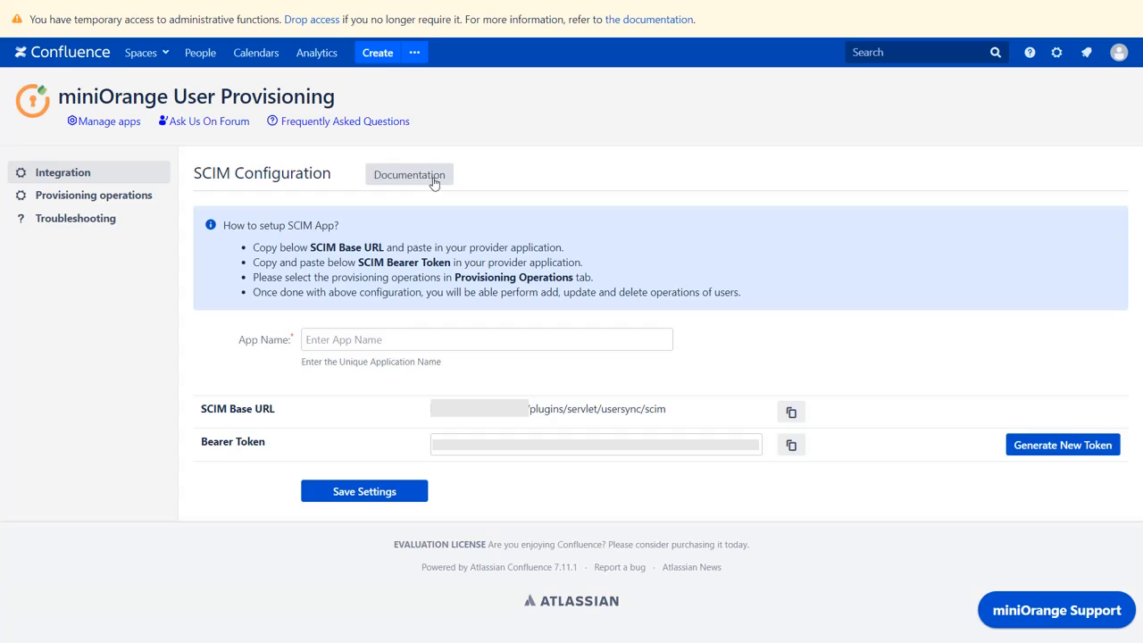
Save the SCIM configuration with Okta as the app name.
{"action": "type", "text": "Okta"}
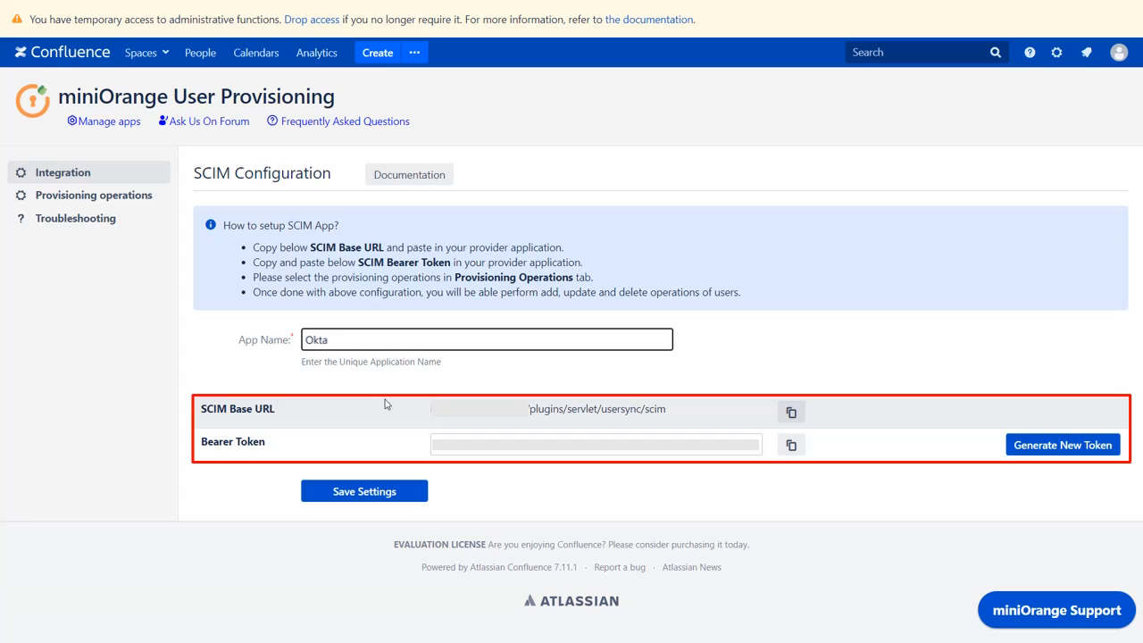
{"action": "mouse_move", "coordinate": [387, 434]}
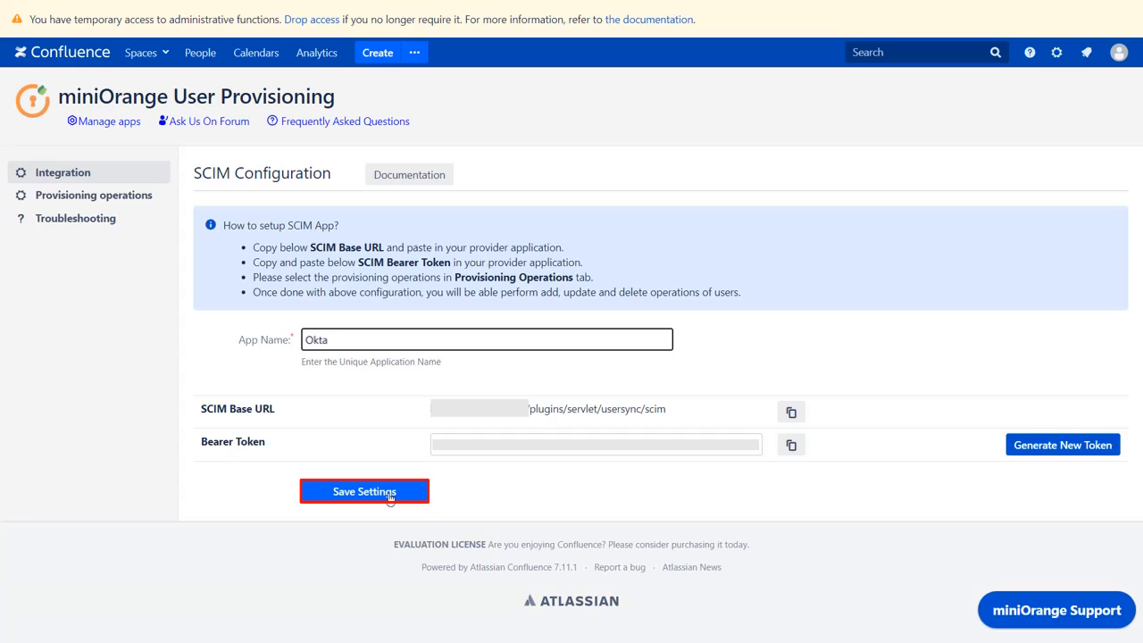
{"action": "left_click", "coordinate": [364, 491]}
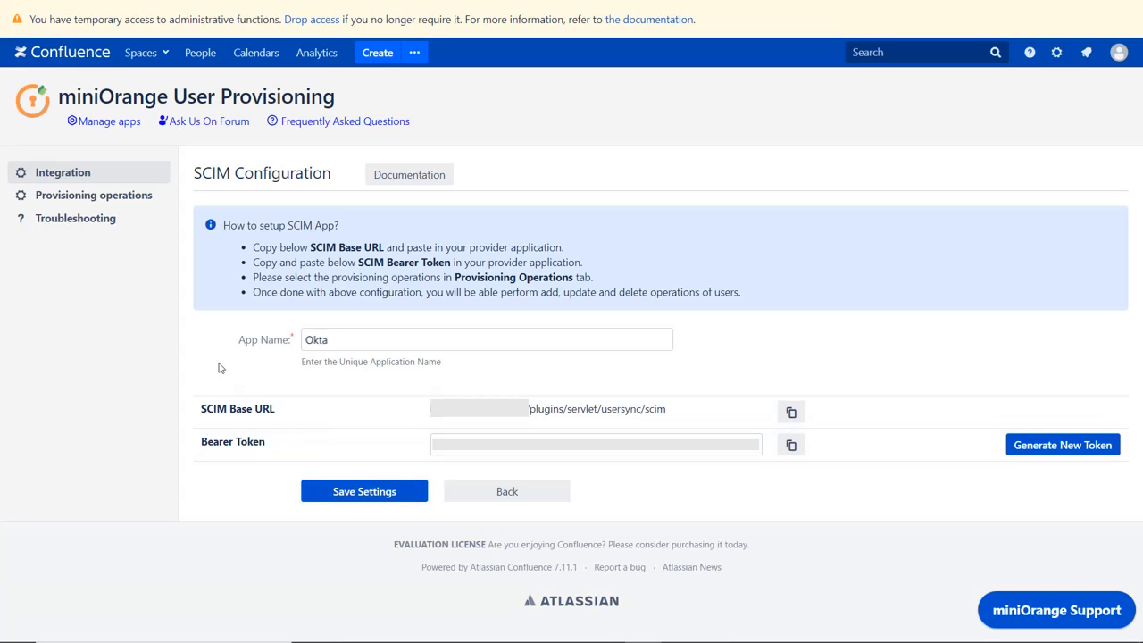
Save the provisioning operations with user import, update, enable and disable turned on.
{"action": "left_click", "coordinate": [93, 195]}
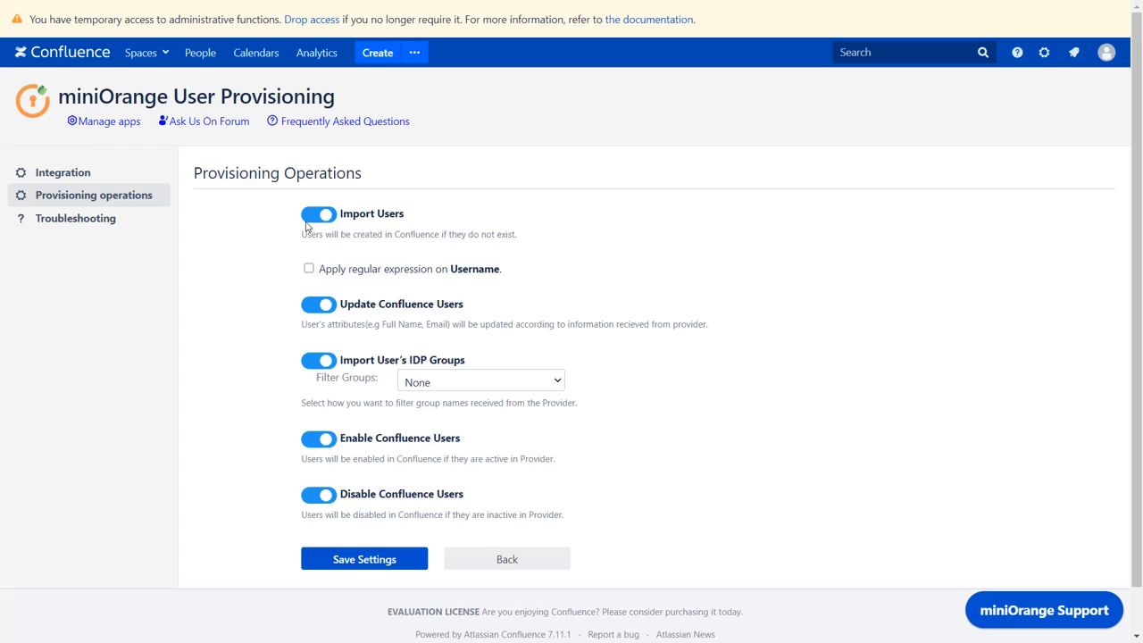
{"action": "mouse_move", "coordinate": [349, 229]}
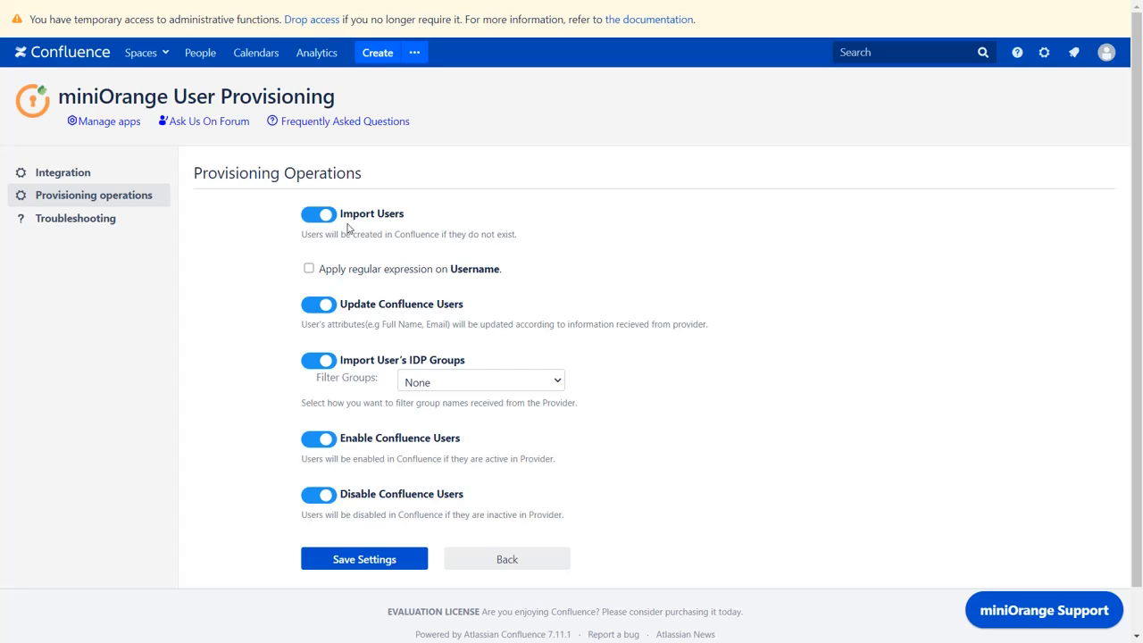
{"action": "mouse_move", "coordinate": [368, 304]}
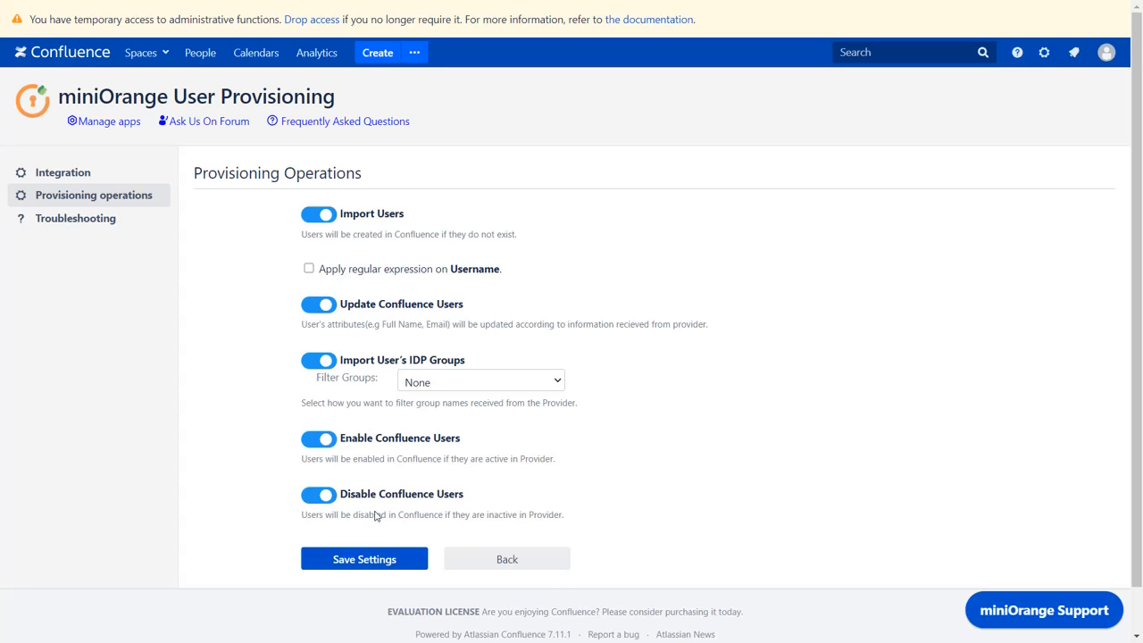
{"action": "left_click", "coordinate": [365, 557]}
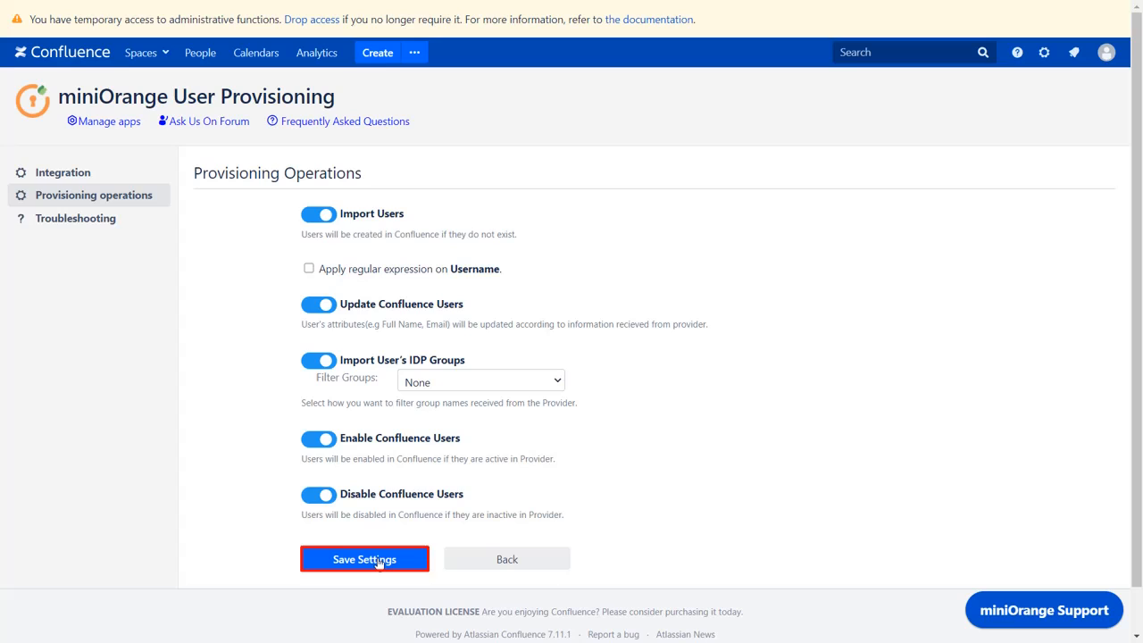
{"action": "left_click", "coordinate": [364, 557]}
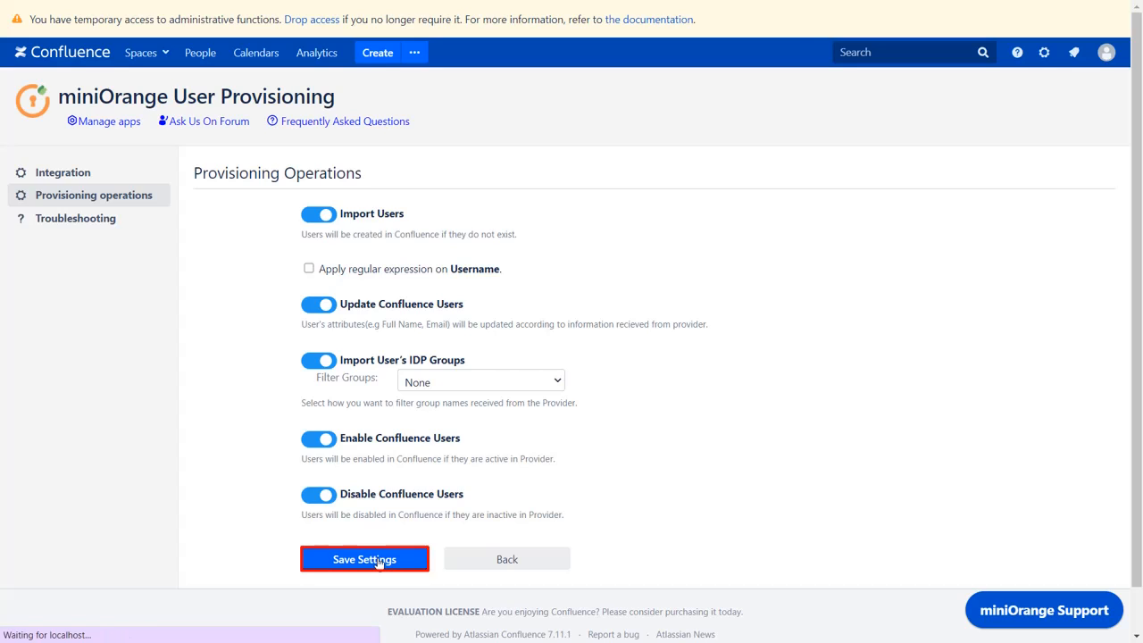
{"action": "left_click", "coordinate": [364, 557]}
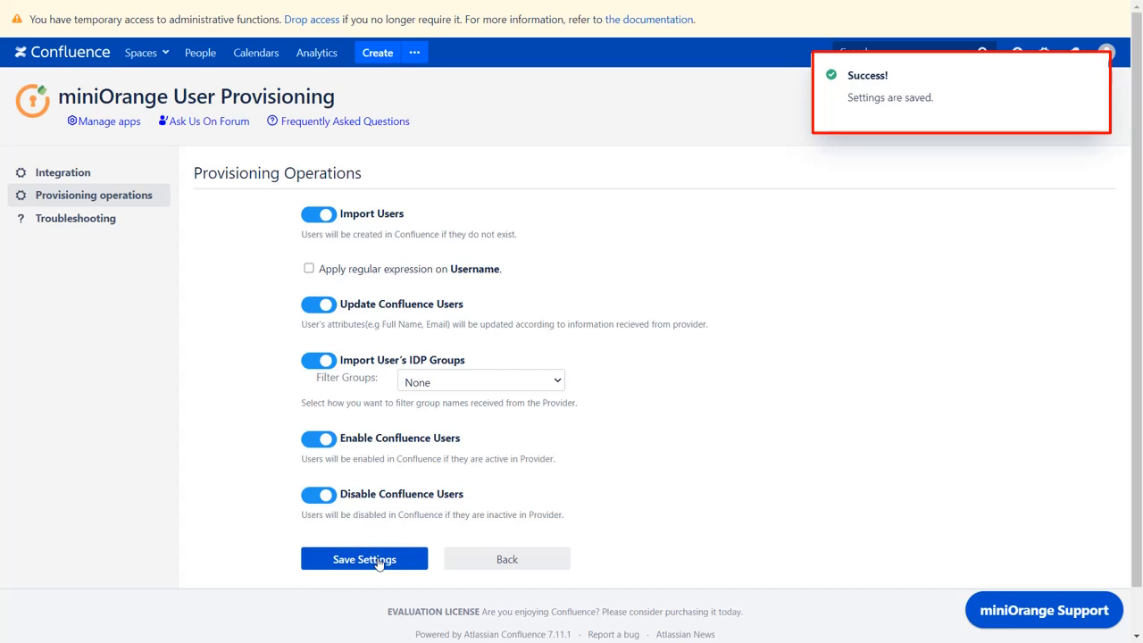
{"action": "left_click", "coordinate": [364, 557]}
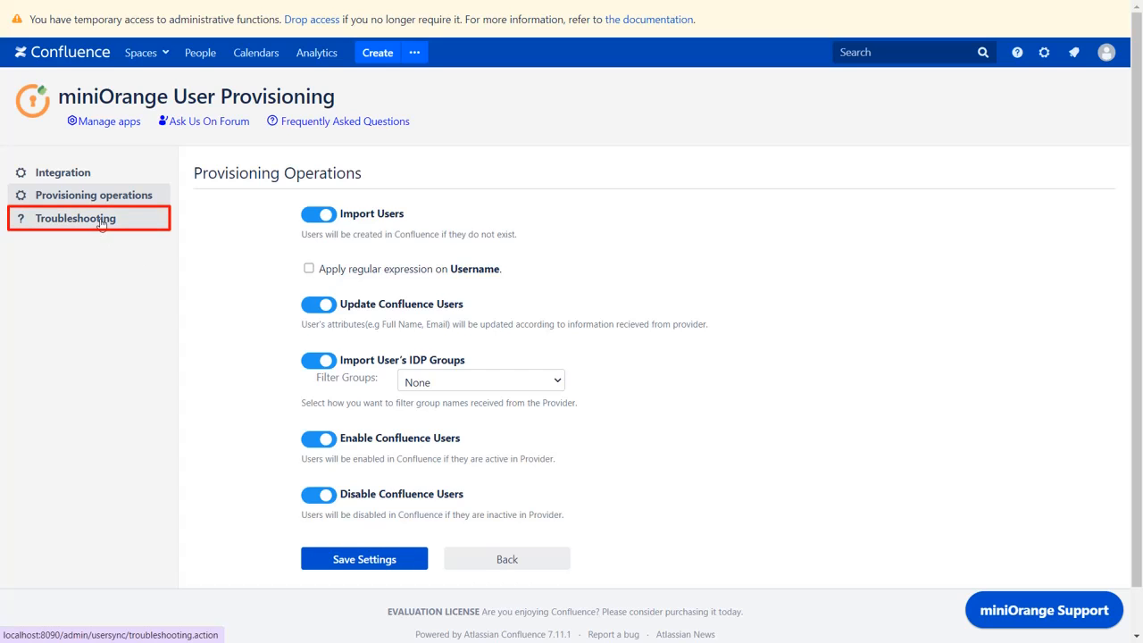
Check the Okta SCIM entry in the miniOrange integration list, then head to site administration.
{"action": "left_click", "coordinate": [75, 218]}
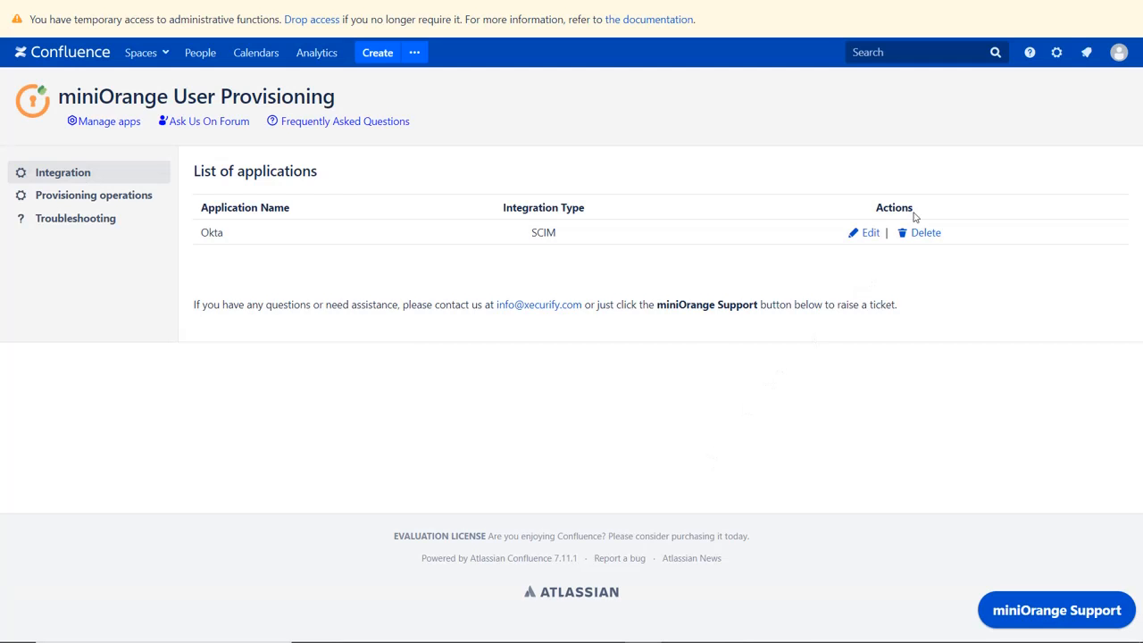
{"action": "left_click", "coordinate": [1057, 52]}
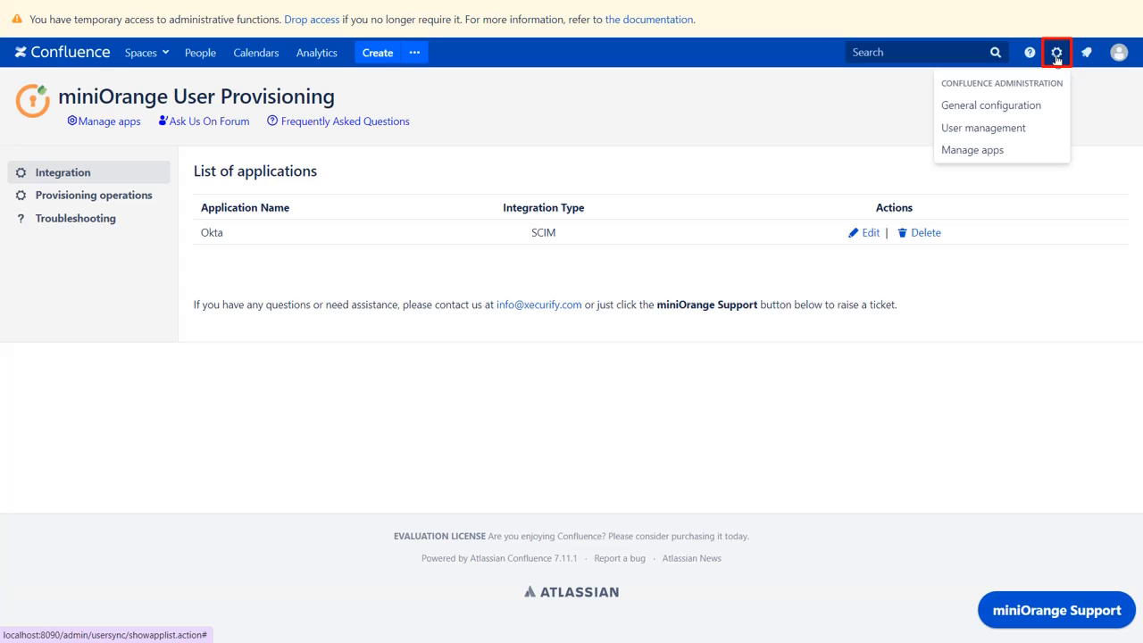
{"action": "mouse_move", "coordinate": [1039, 73]}
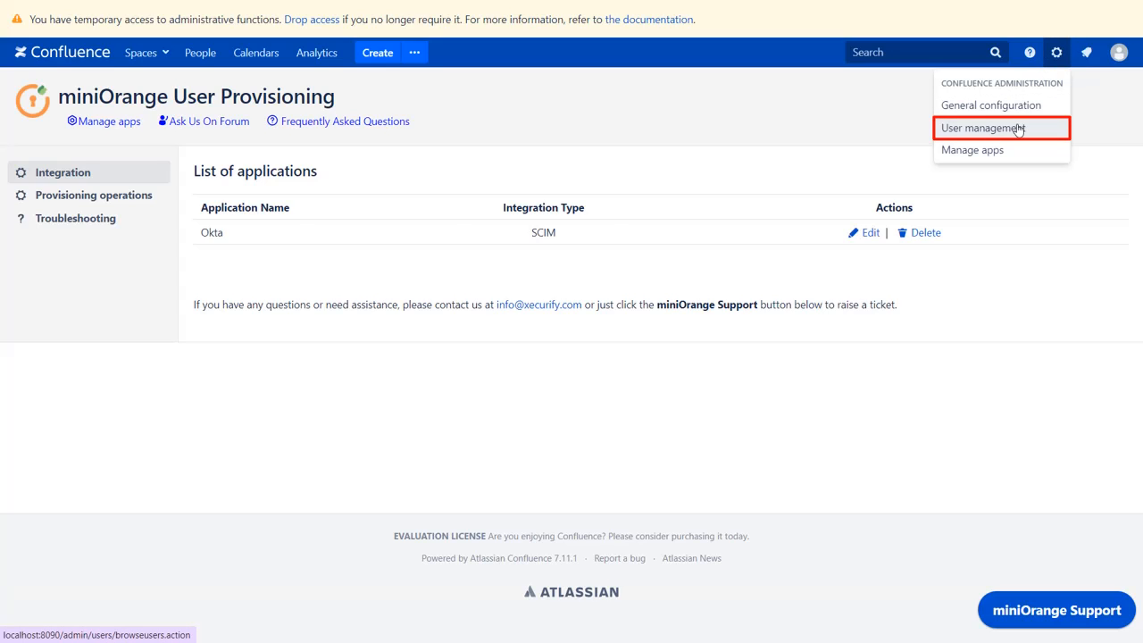
List all Confluence users, confirming only the admin exists, and enter Okta credentials.
{"action": "left_click", "coordinate": [981, 129]}
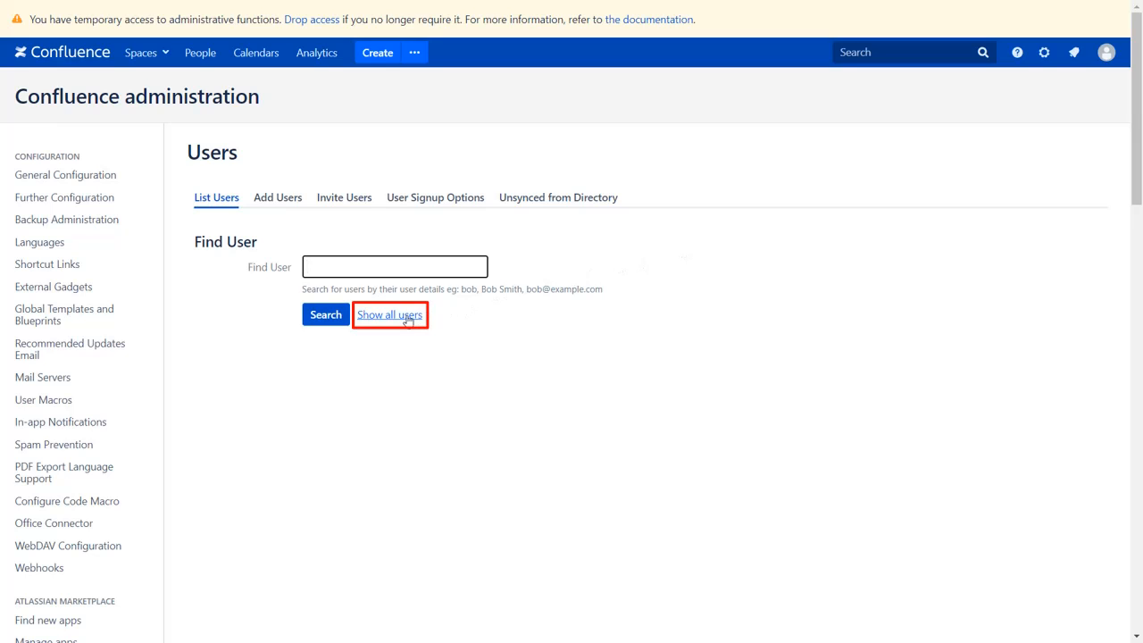
{"action": "left_click", "coordinate": [389, 314]}
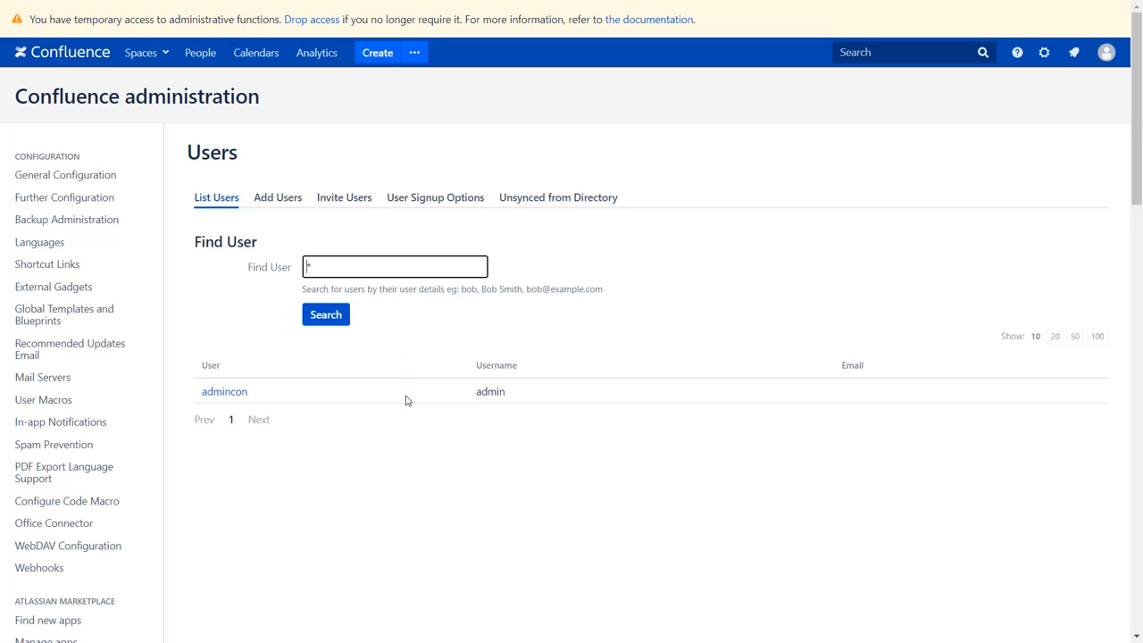
{"action": "type", "text": "••••"}
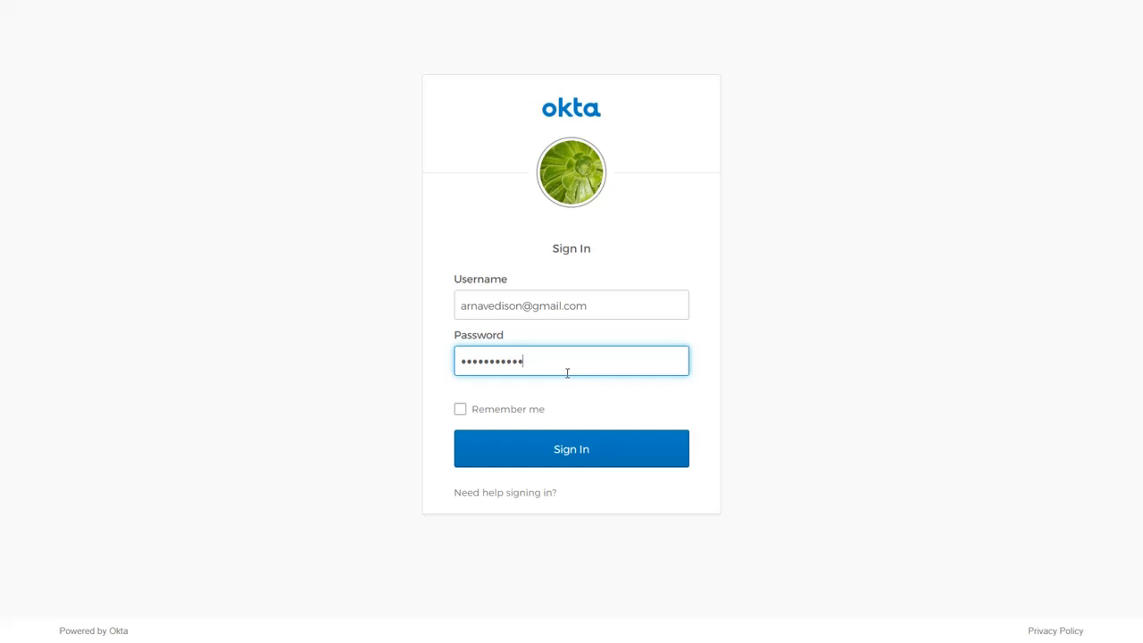
Sign in to Okta and reach the admin console's Applications page.
{"action": "left_click", "coordinate": [571, 448]}
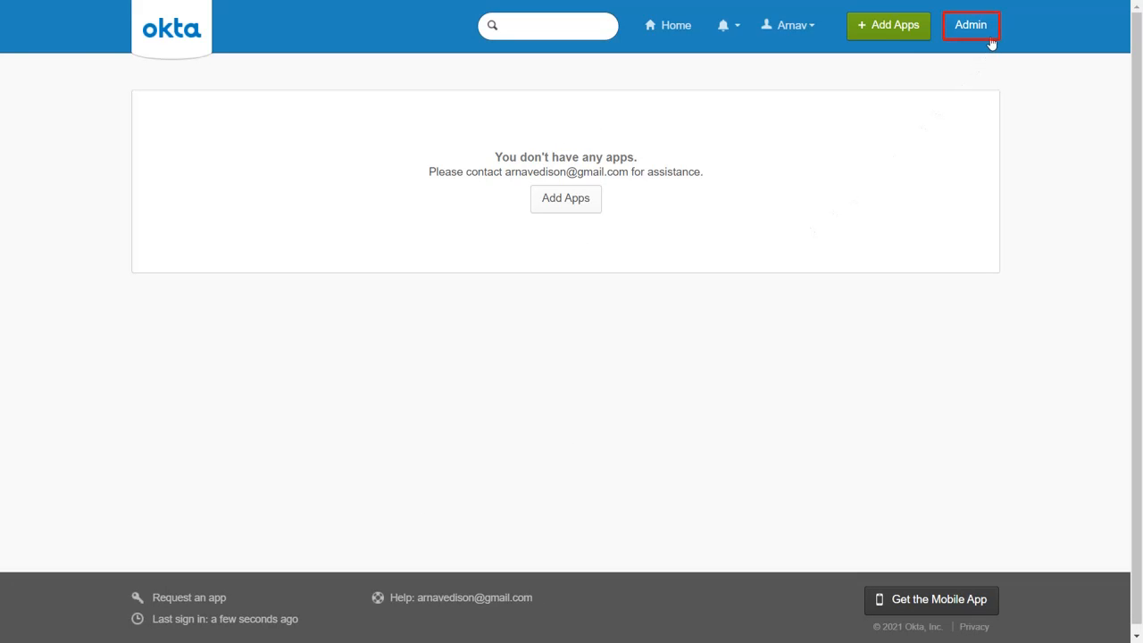
{"action": "left_click", "coordinate": [971, 25]}
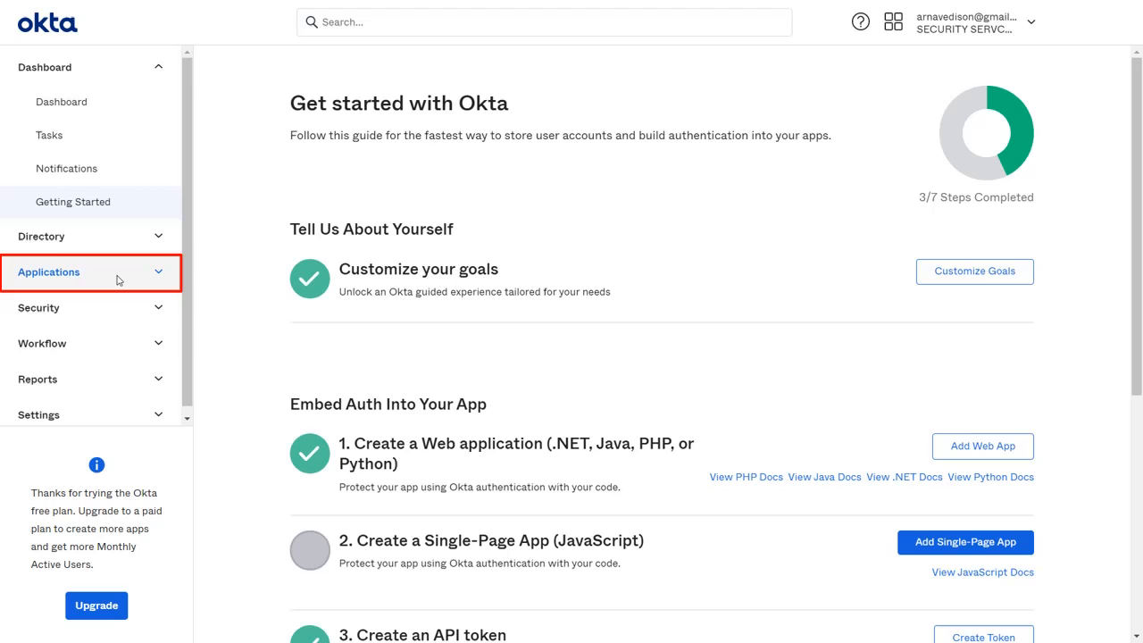
{"action": "left_click", "coordinate": [48, 271]}
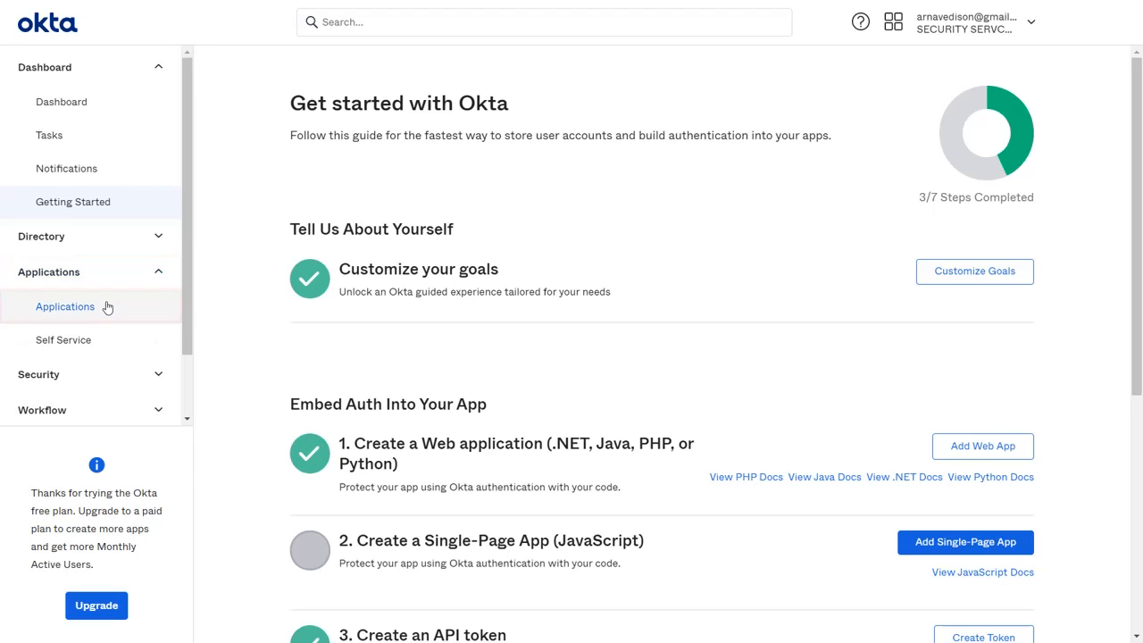
{"action": "left_click", "coordinate": [64, 307]}
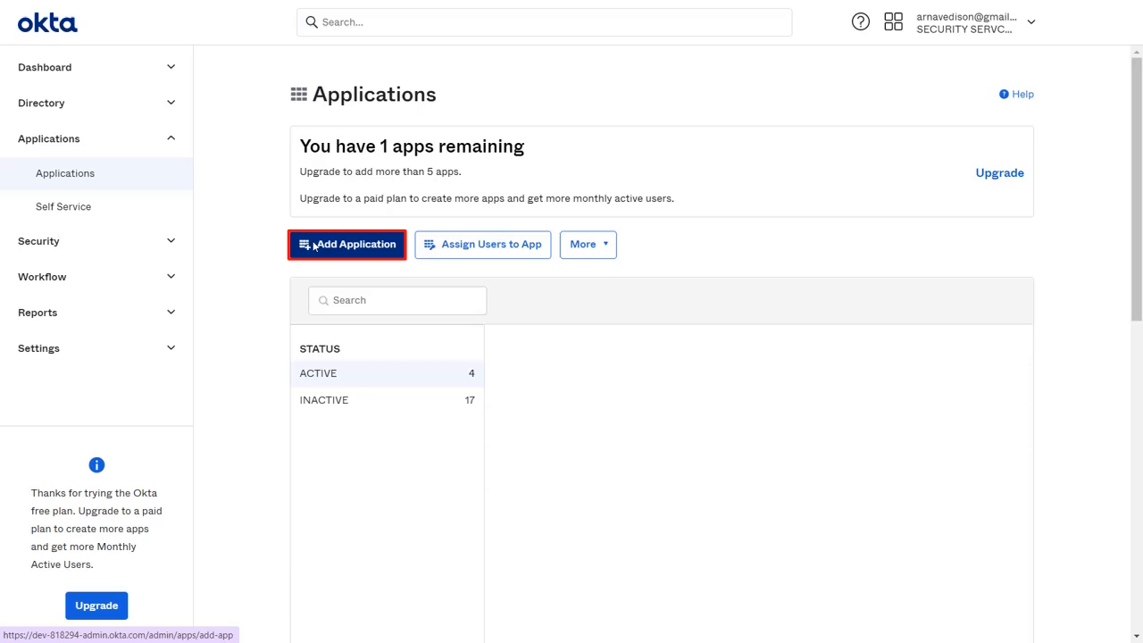
Add the SCIM 2.0 Test App (OAuth Bearer Token) integration from the Okta catalog.
{"action": "left_click", "coordinate": [346, 243]}
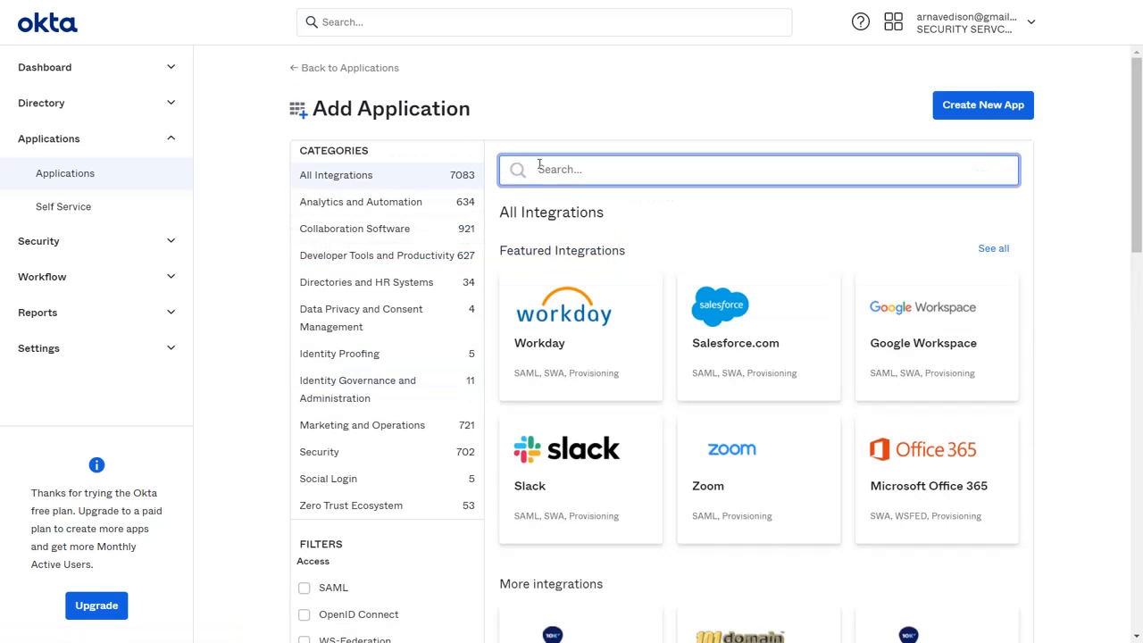
{"action": "type", "text": "SCIM 2.0"}
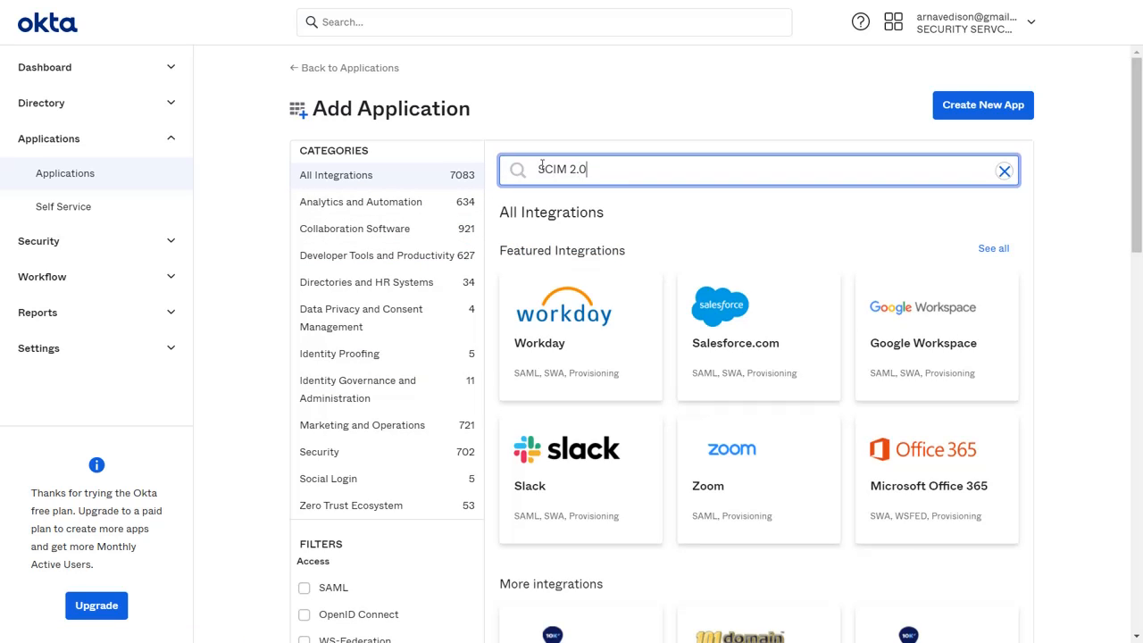
{"action": "type", "text": "Test App"}
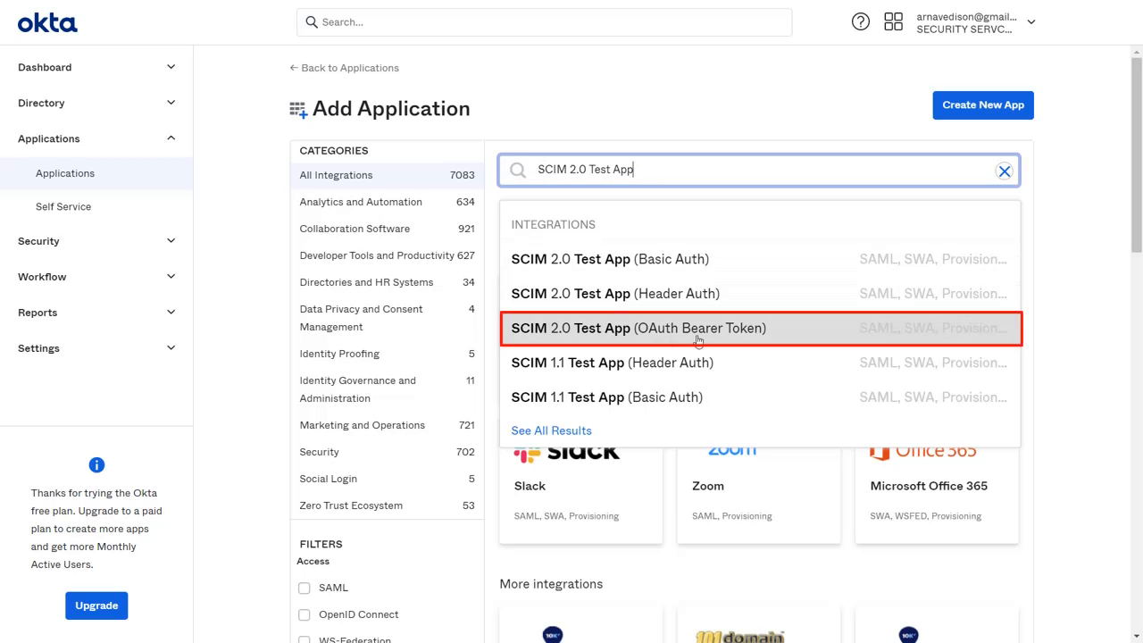
{"action": "left_click", "coordinate": [637, 328]}
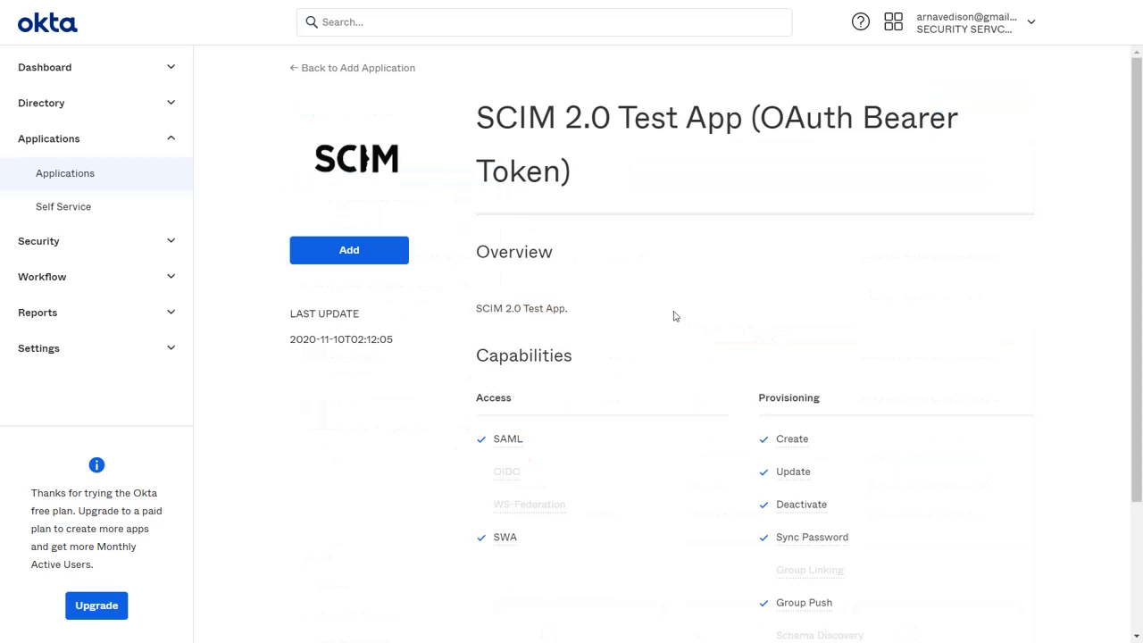
{"action": "left_click", "coordinate": [348, 250]}
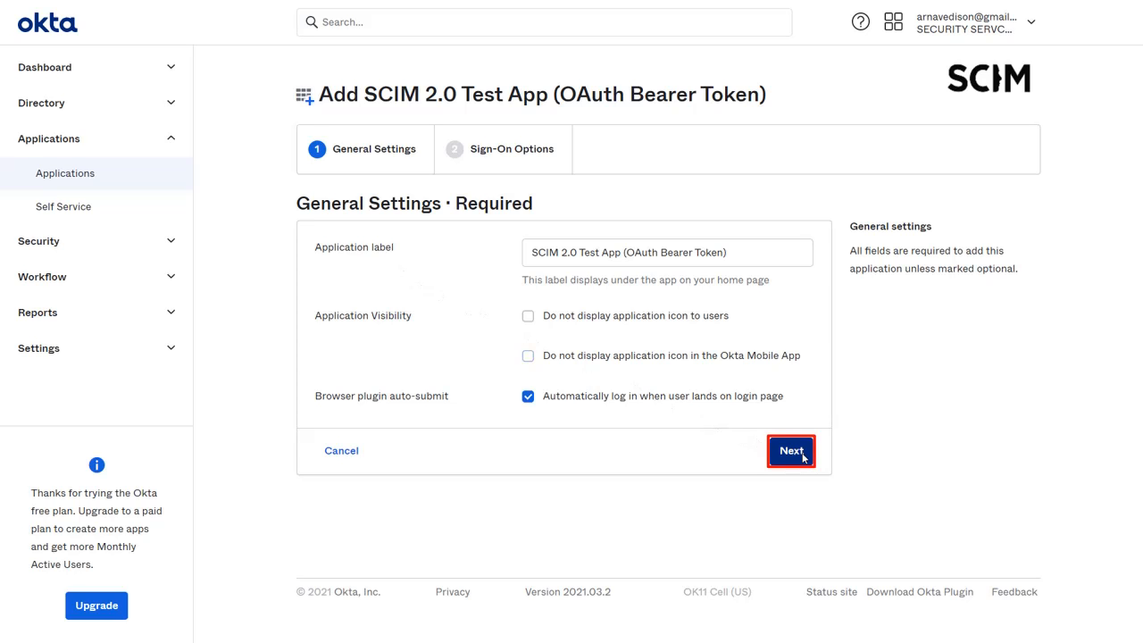
Accept the general and sign-on settings to finish creating the app.
{"action": "left_click", "coordinate": [789, 450]}
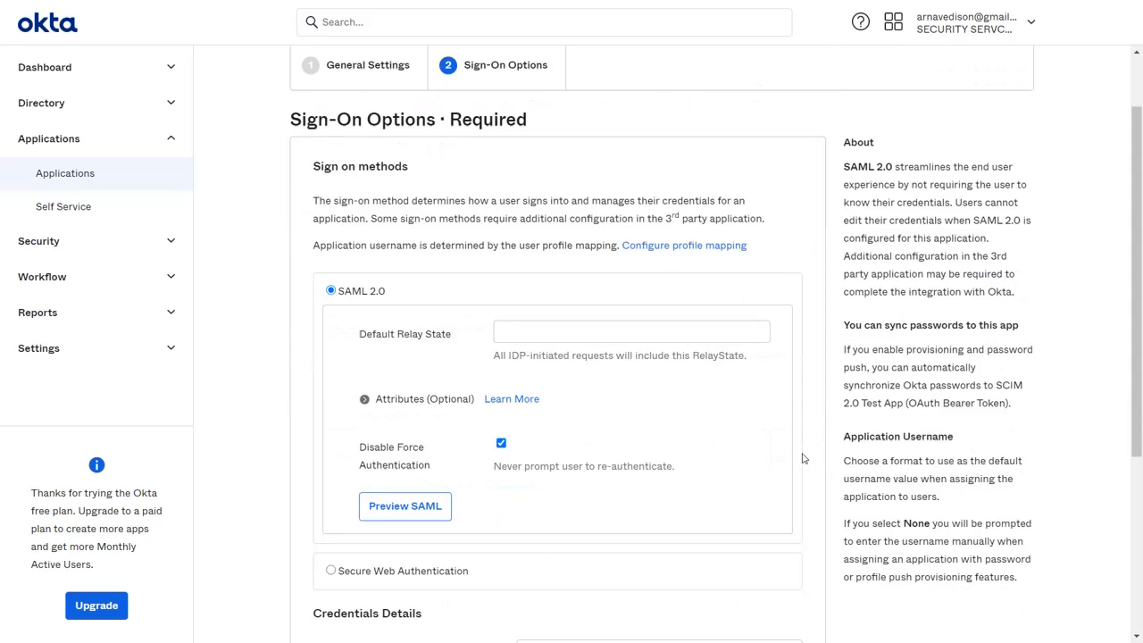
{"action": "scroll", "scroll_direction": "down", "scroll_amount": 3}
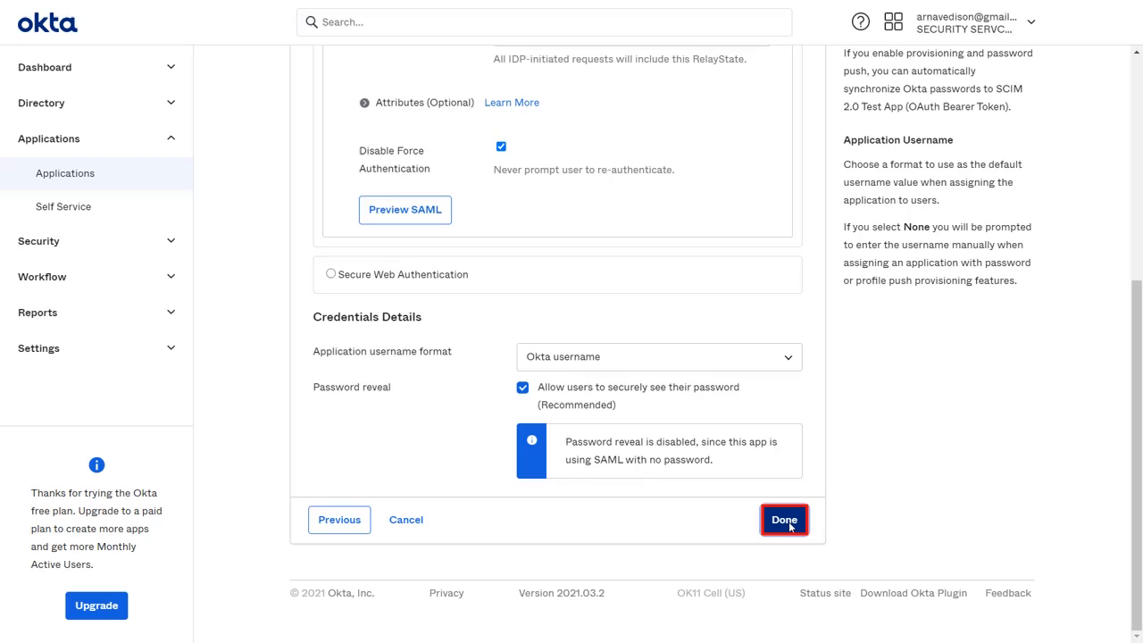
{"action": "left_click", "coordinate": [784, 520]}
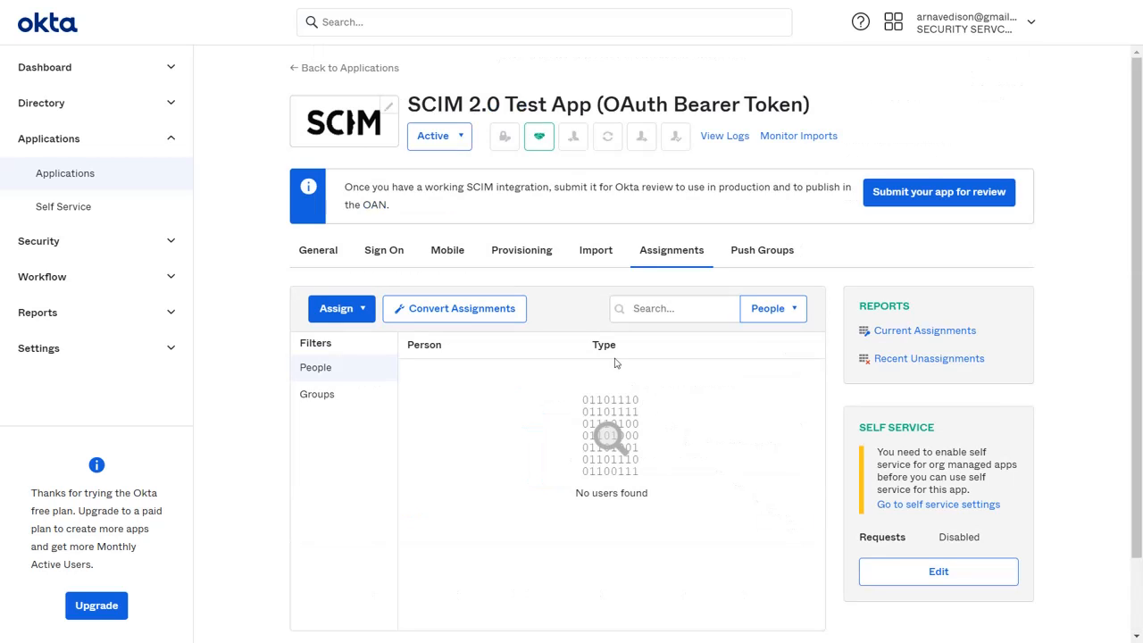
{"action": "left_click", "coordinate": [521, 250]}
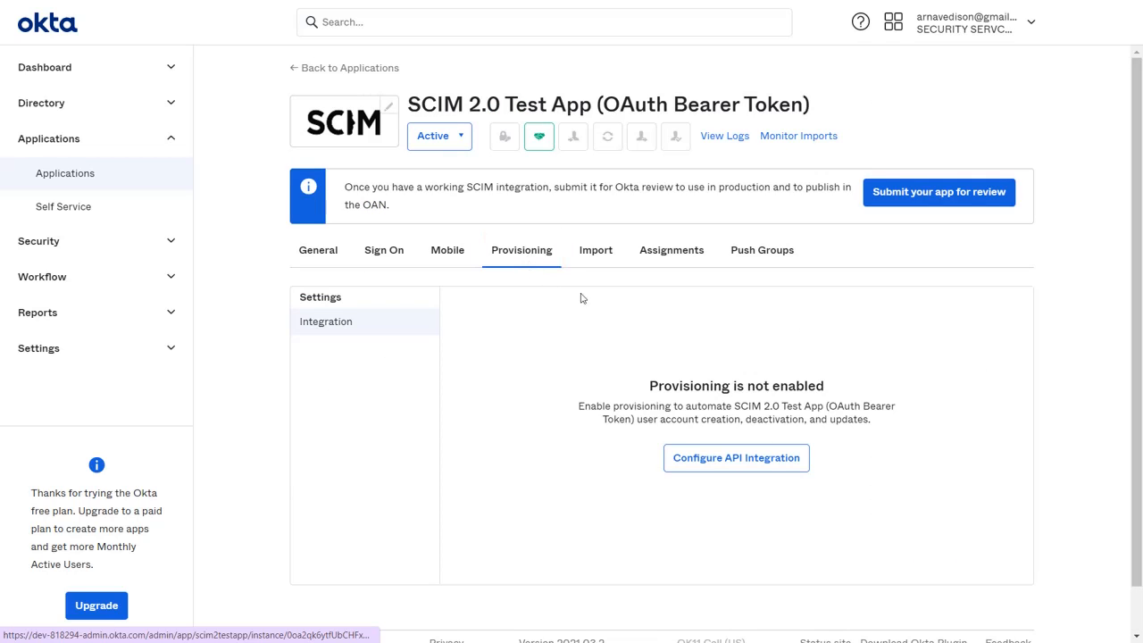
Enable API integration in the SCIM 2.0 Test App's provisioning settings.
{"action": "left_click", "coordinate": [736, 457]}
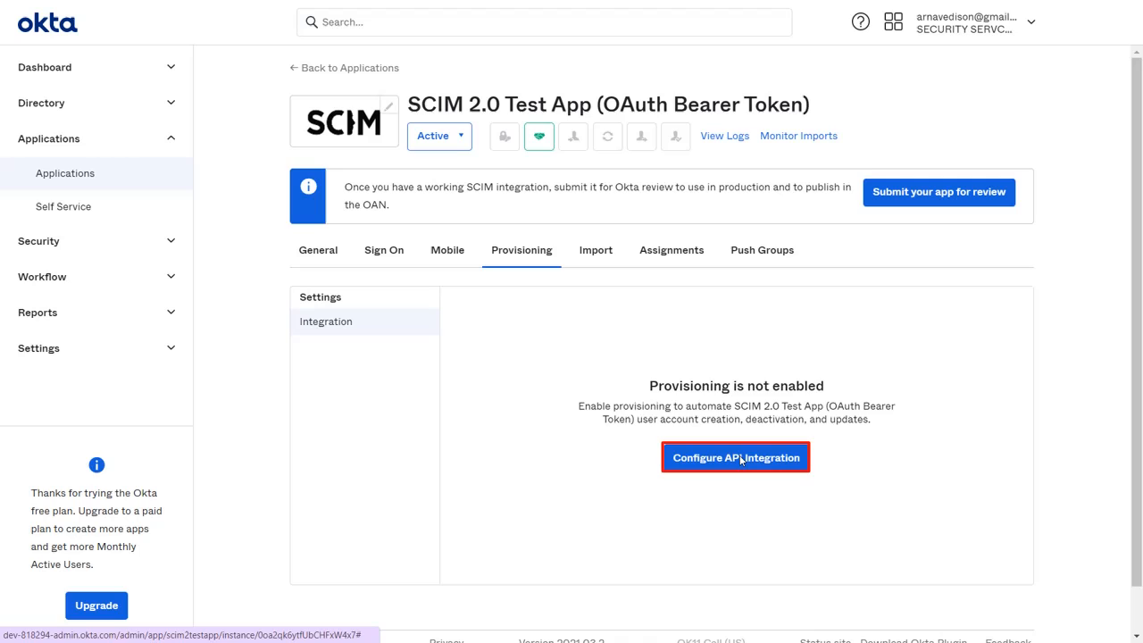
{"action": "left_click", "coordinate": [736, 457]}
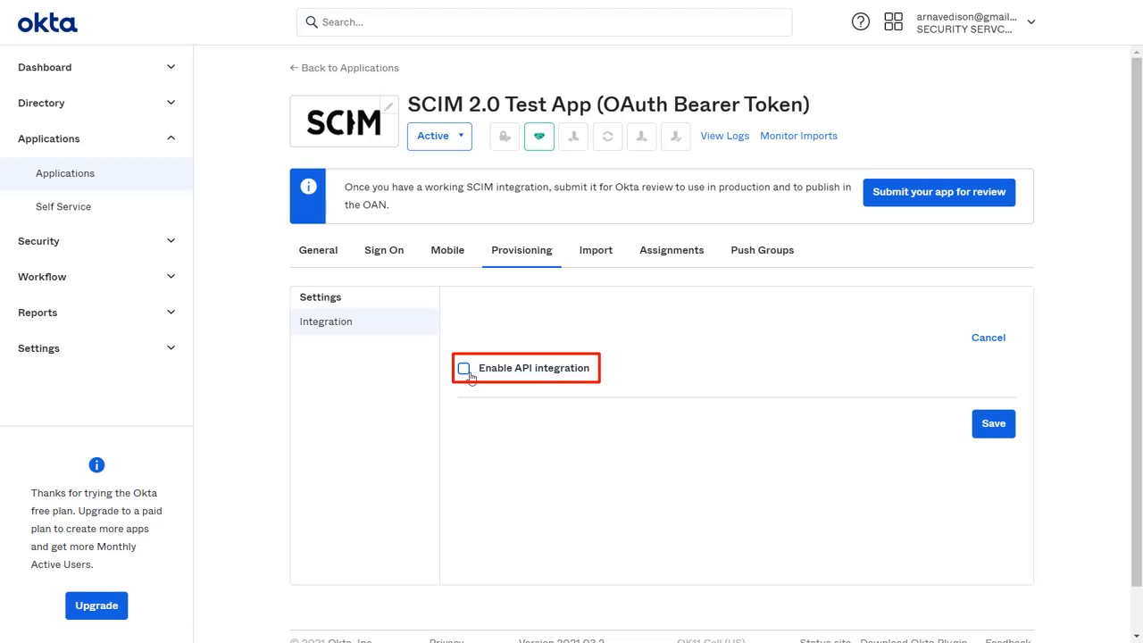
{"action": "left_click", "coordinate": [464, 368]}
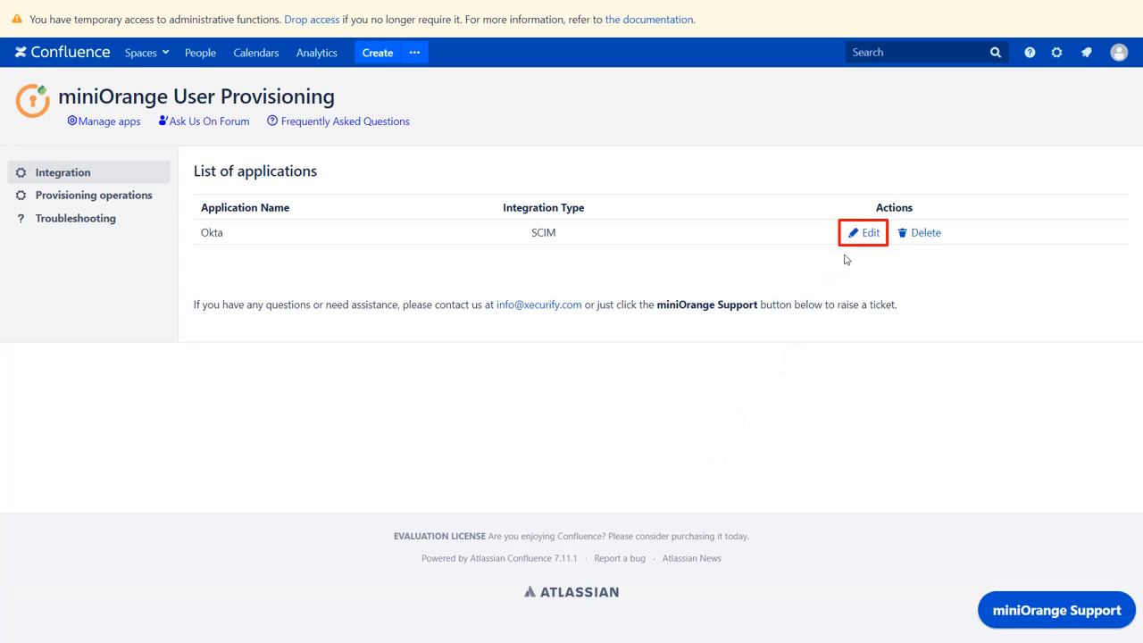
Fill the SCIM base URL and bearer token from miniOrange and verify the credentials.
{"action": "left_click", "coordinate": [862, 232]}
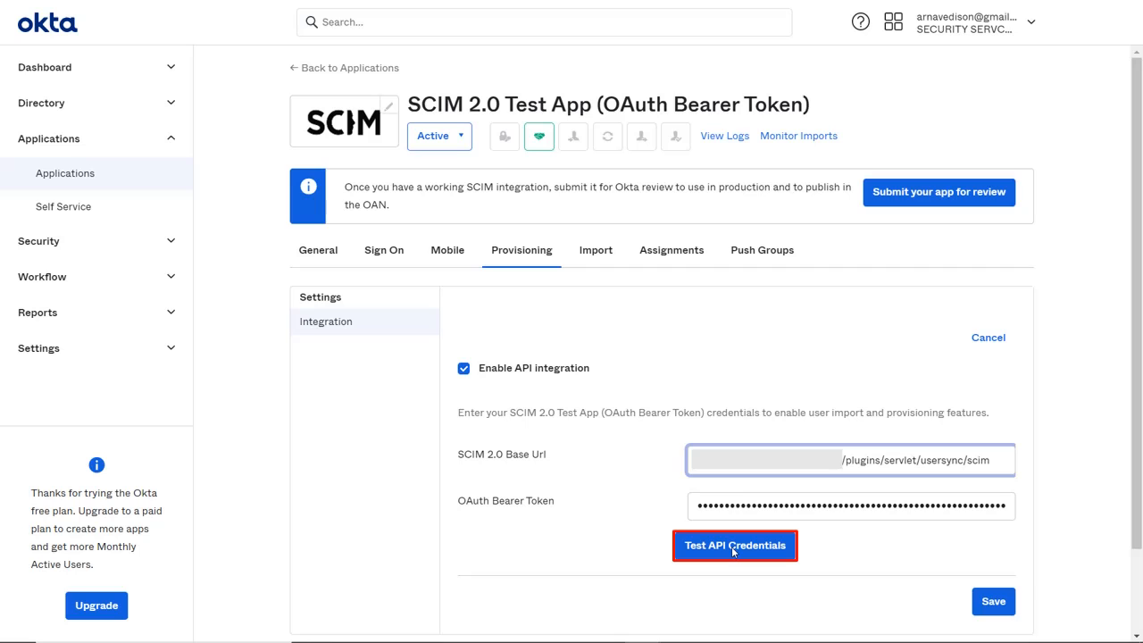
{"action": "left_click", "coordinate": [734, 544]}
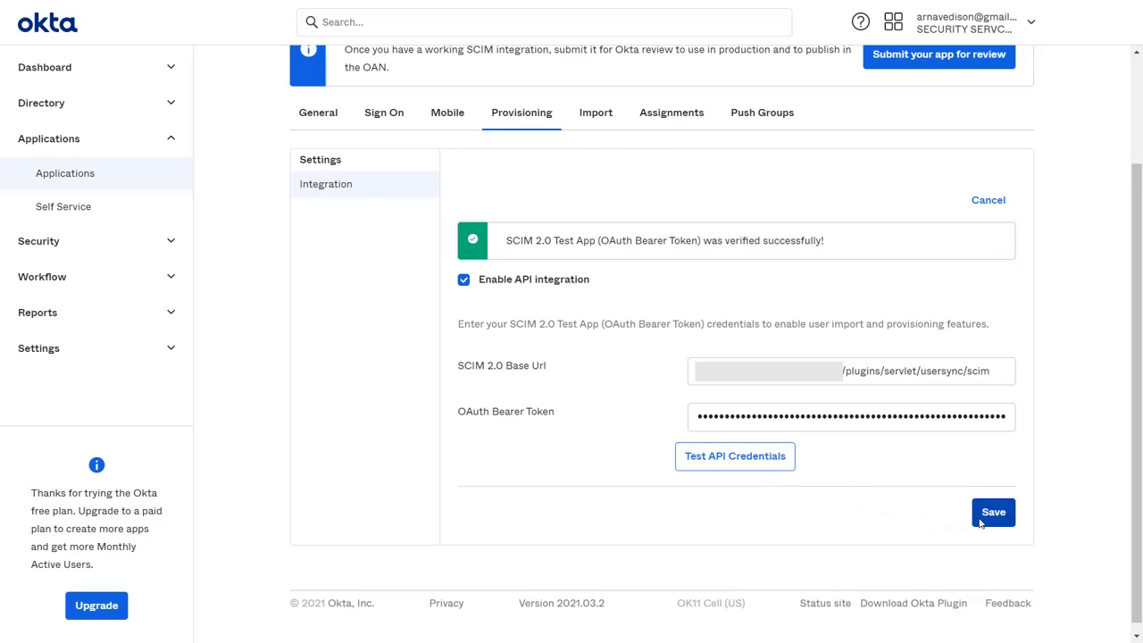
Save the API integration, then save To App provisioning with Create, Update and Deactivate Users enabled.
{"action": "left_click", "coordinate": [992, 510]}
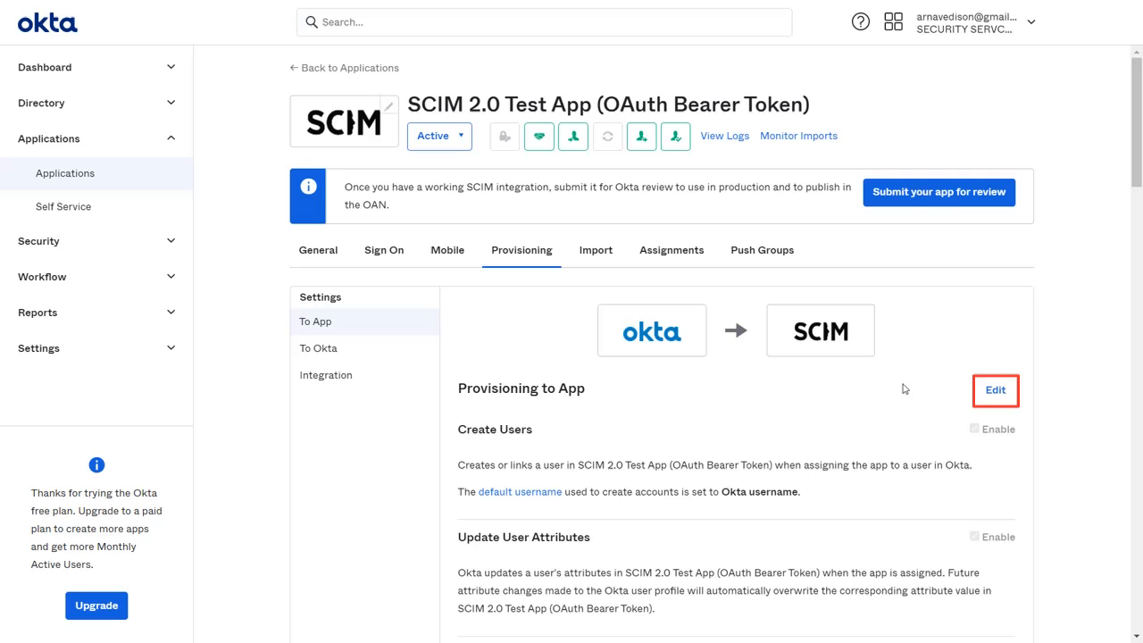
{"action": "left_click", "coordinate": [994, 389]}
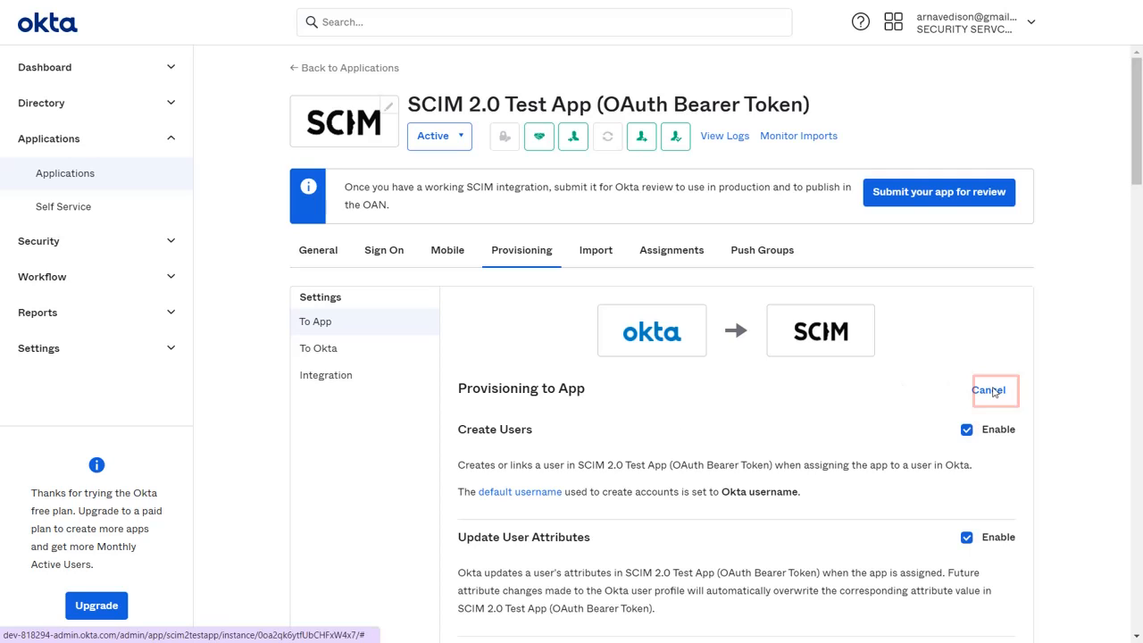
{"action": "mouse_move", "coordinate": [872, 457]}
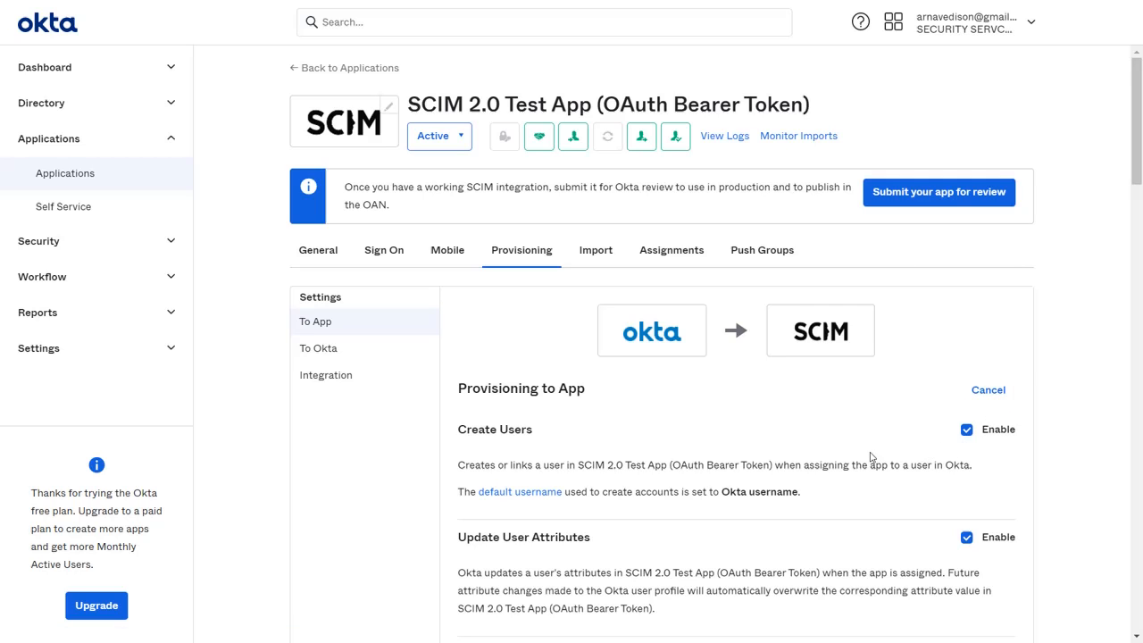
{"action": "scroll", "scroll_direction": "down", "scroll_amount": 3}
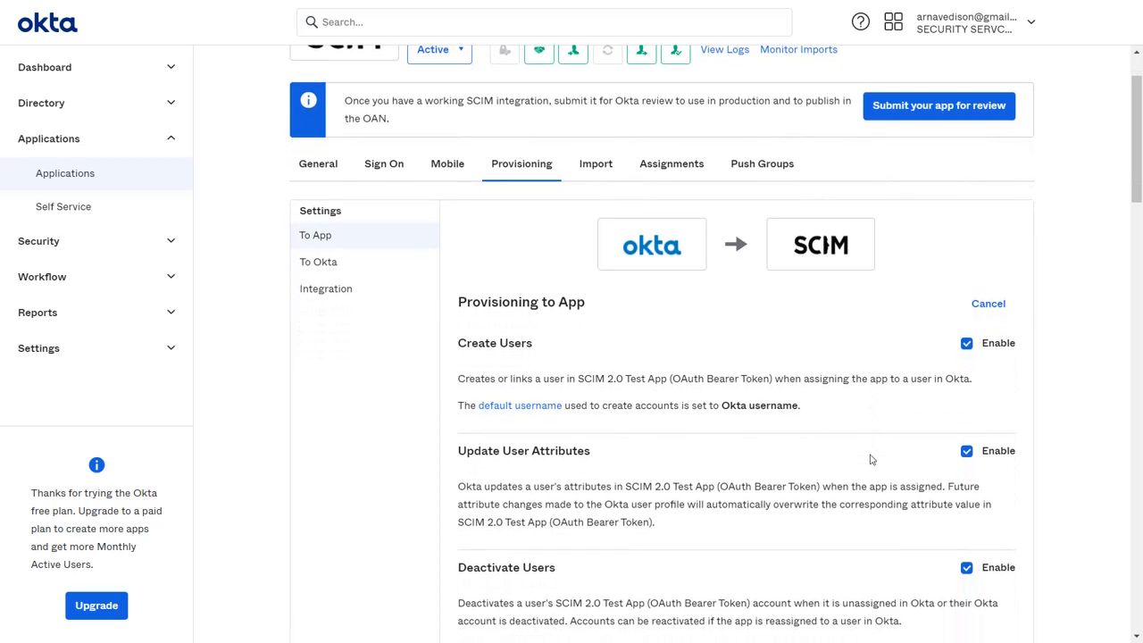
{"action": "scroll", "scroll_direction": "down", "scroll_amount": 3}
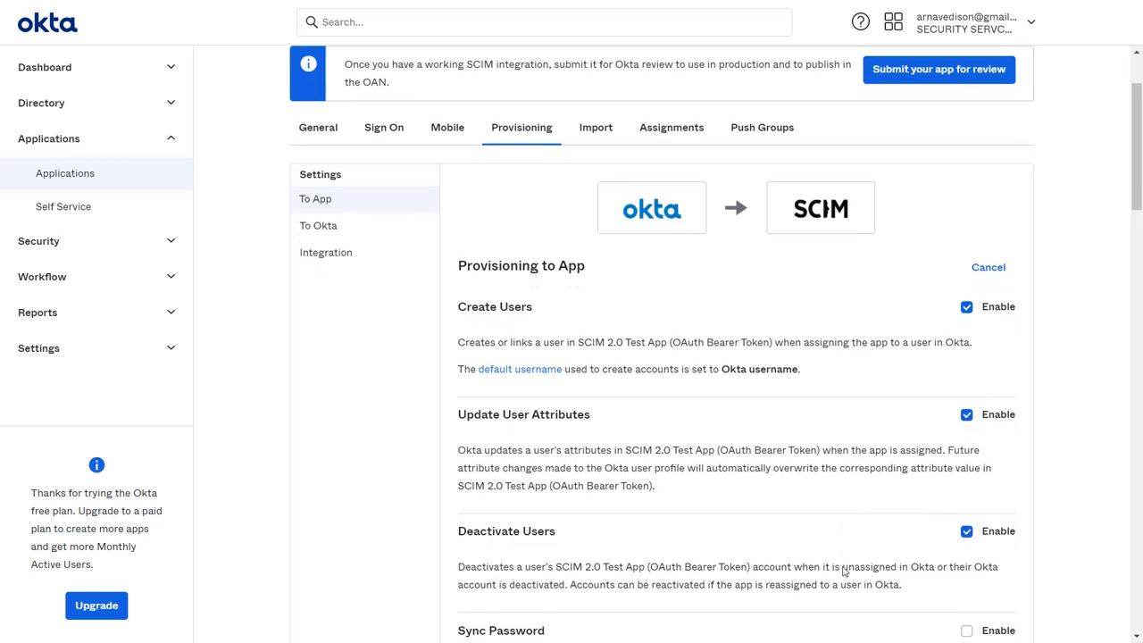
{"action": "scroll", "scroll_direction": "down", "scroll_amount": 3}
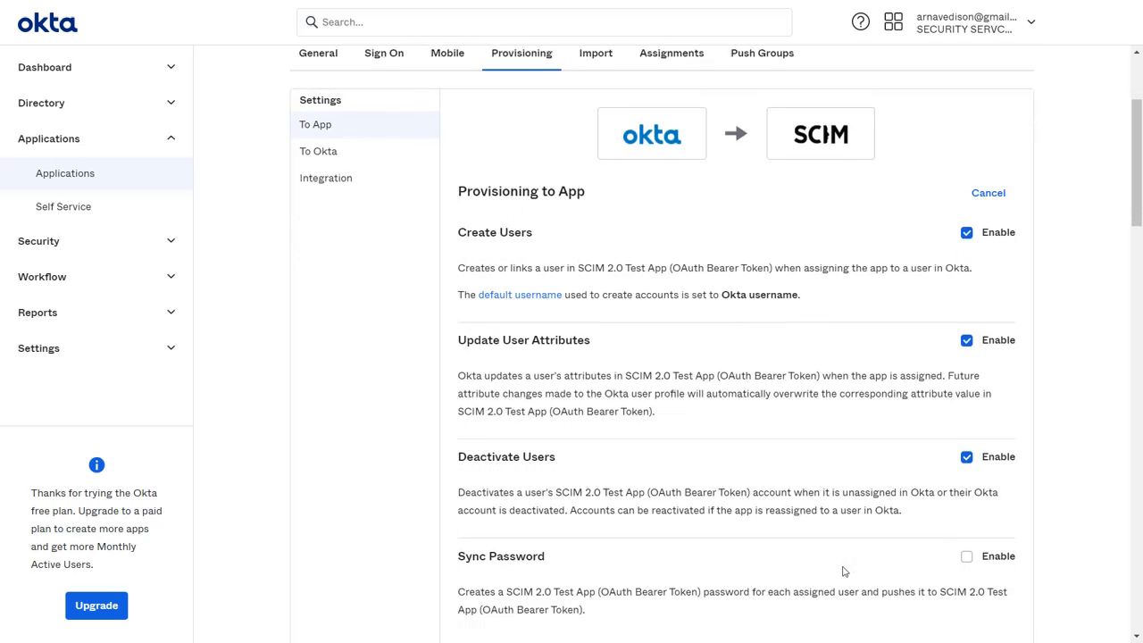
{"action": "scroll", "scroll_direction": "down", "scroll_amount": 3}
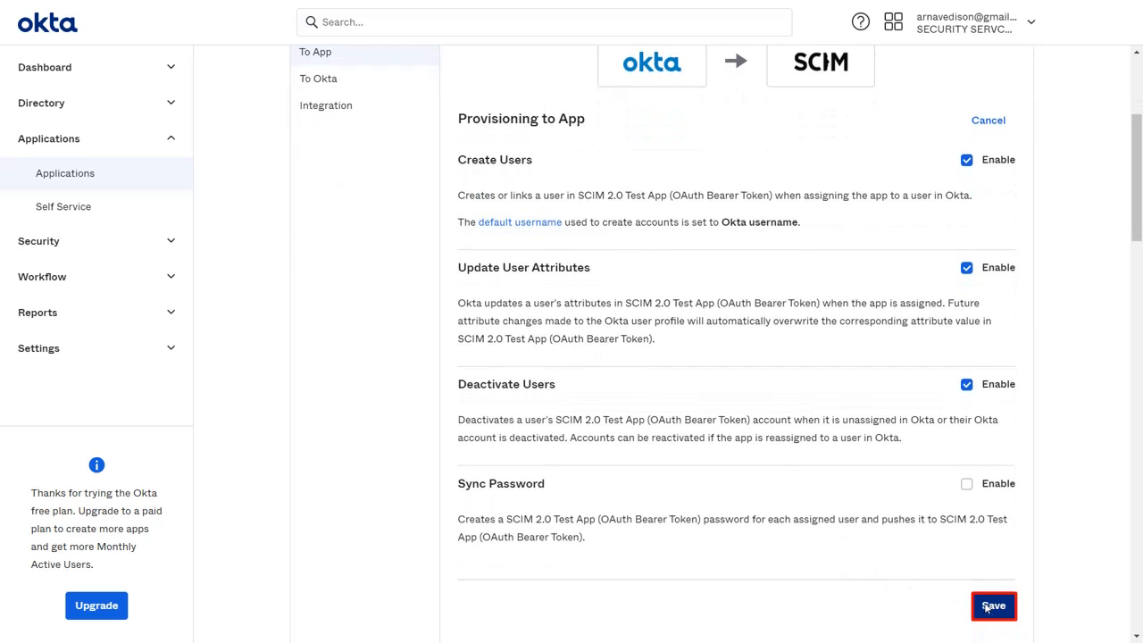
{"action": "left_click", "coordinate": [993, 605]}
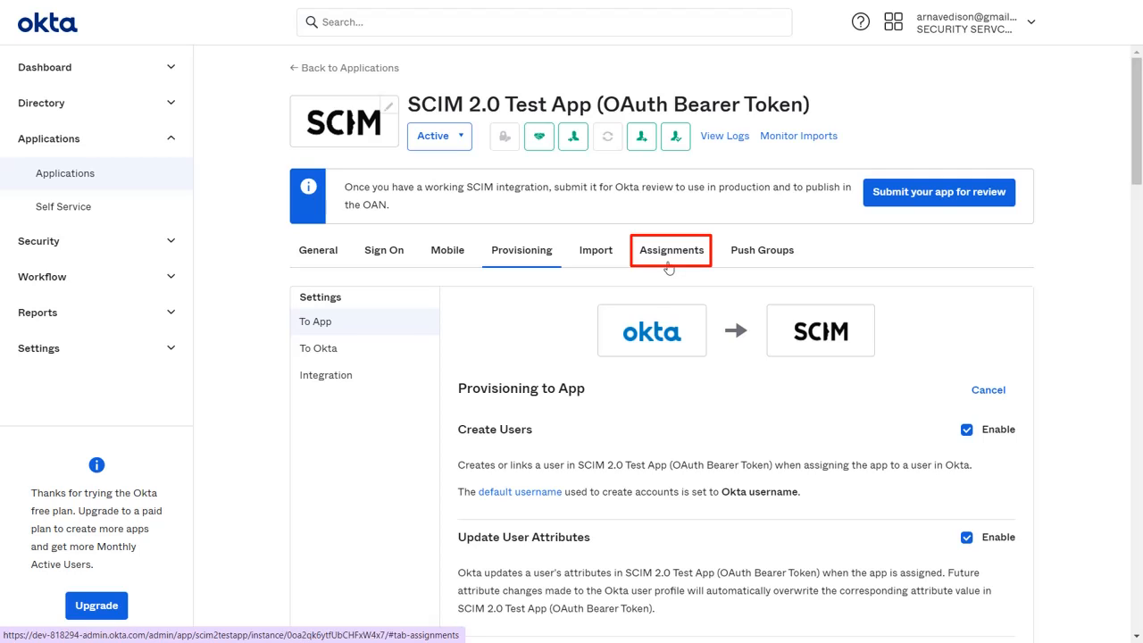
{"action": "left_click", "coordinate": [671, 250]}
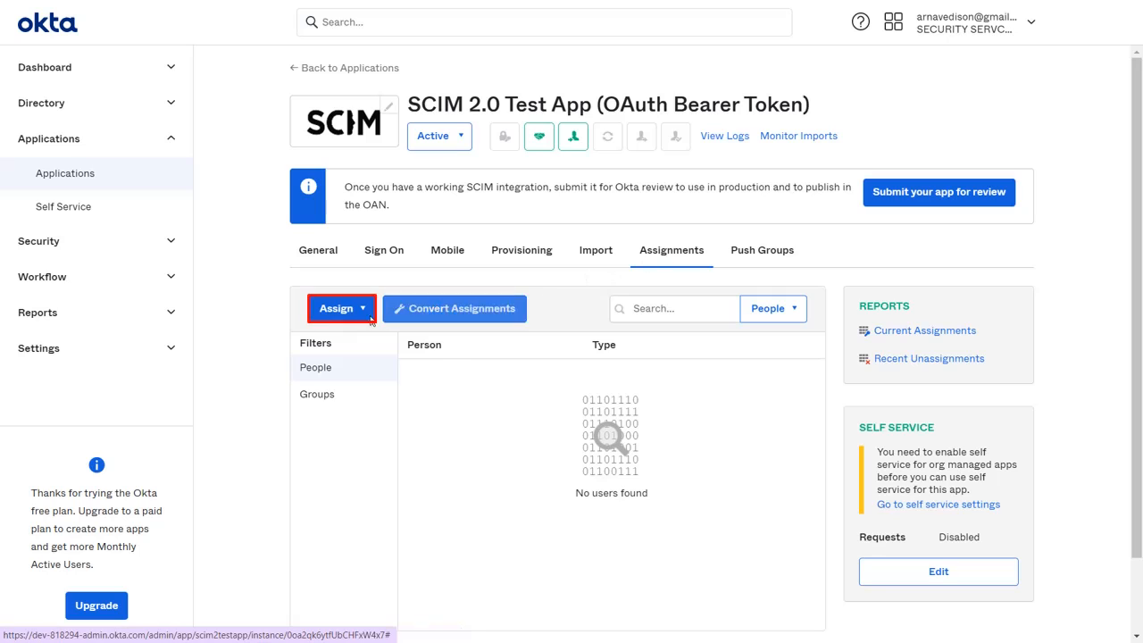
{"action": "left_click", "coordinate": [341, 307]}
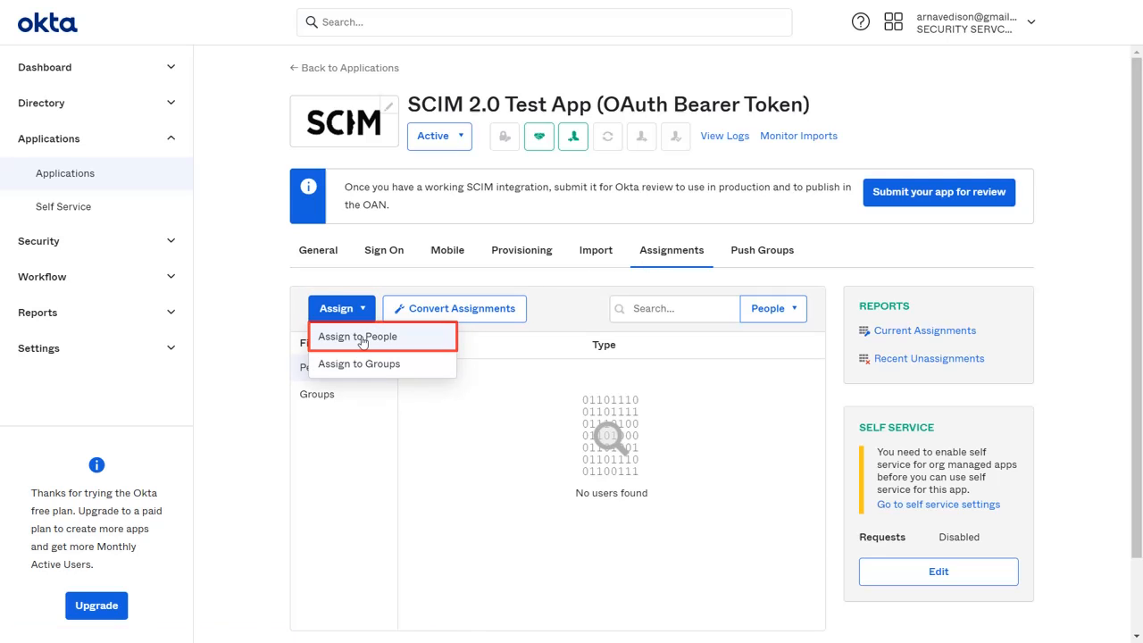
{"action": "left_click", "coordinate": [357, 336]}
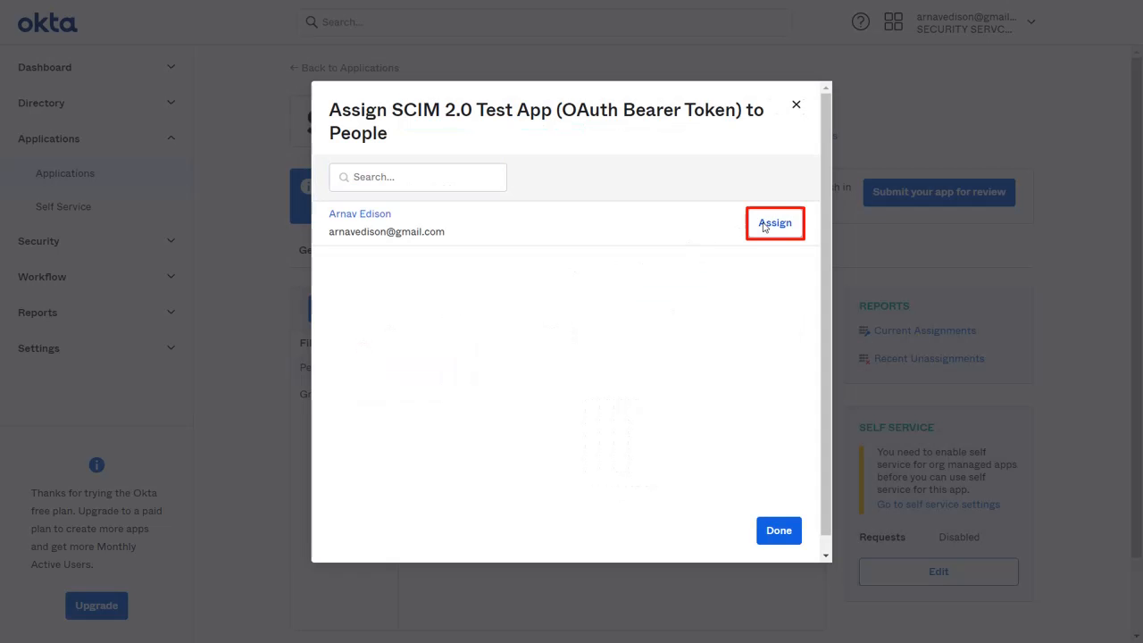
{"action": "left_click", "coordinate": [773, 222]}
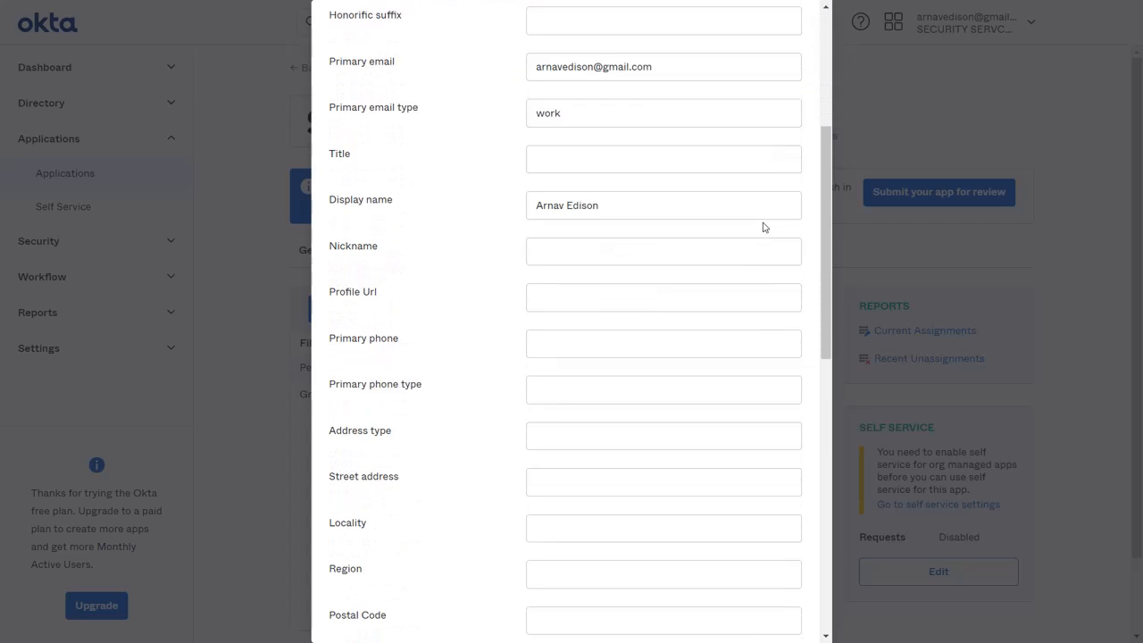
{"action": "scroll", "scroll_direction": "down", "scroll_amount": 3}
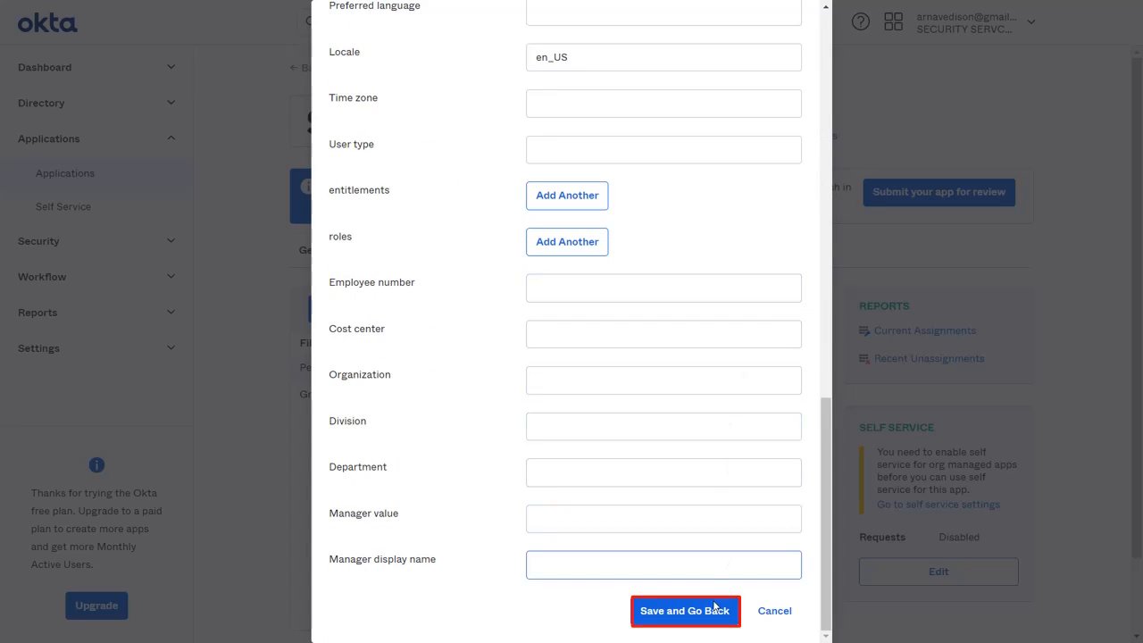
{"action": "left_click", "coordinate": [686, 610]}
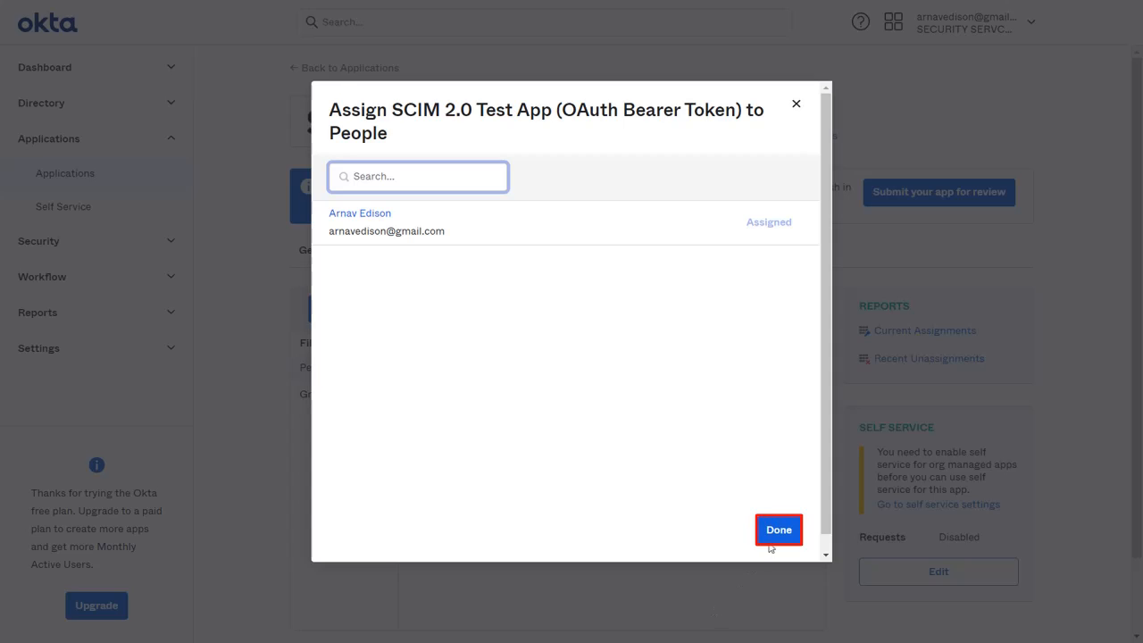
{"action": "left_click", "coordinate": [779, 528]}
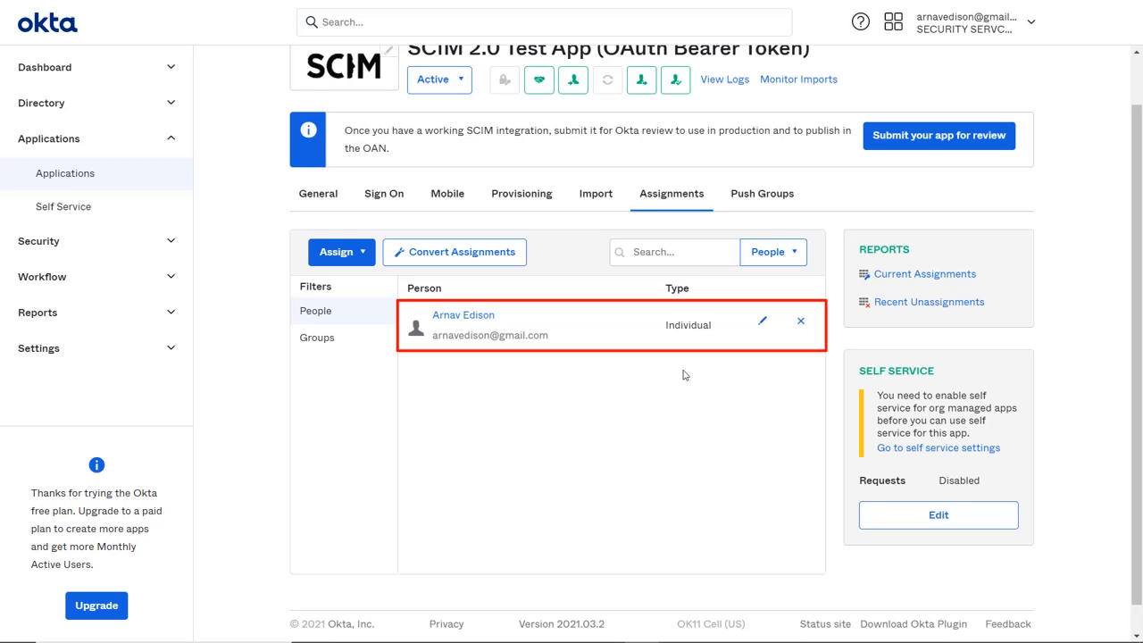
{"action": "mouse_move", "coordinate": [673, 340]}
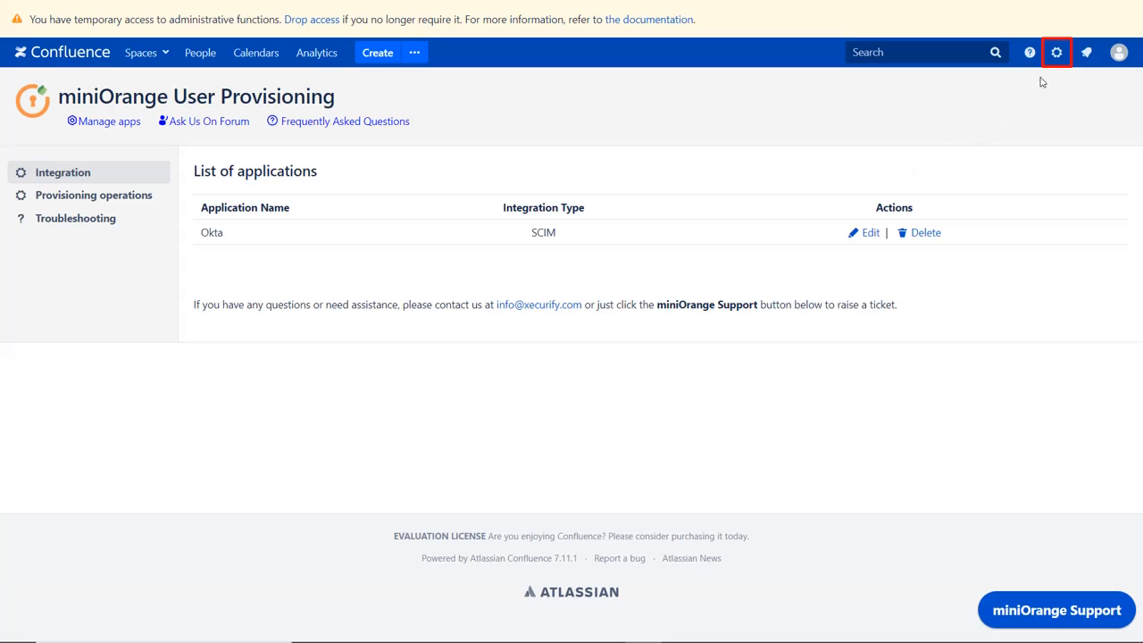
Show all users on Confluence's administration Users page.
{"action": "left_click", "coordinate": [1057, 52]}
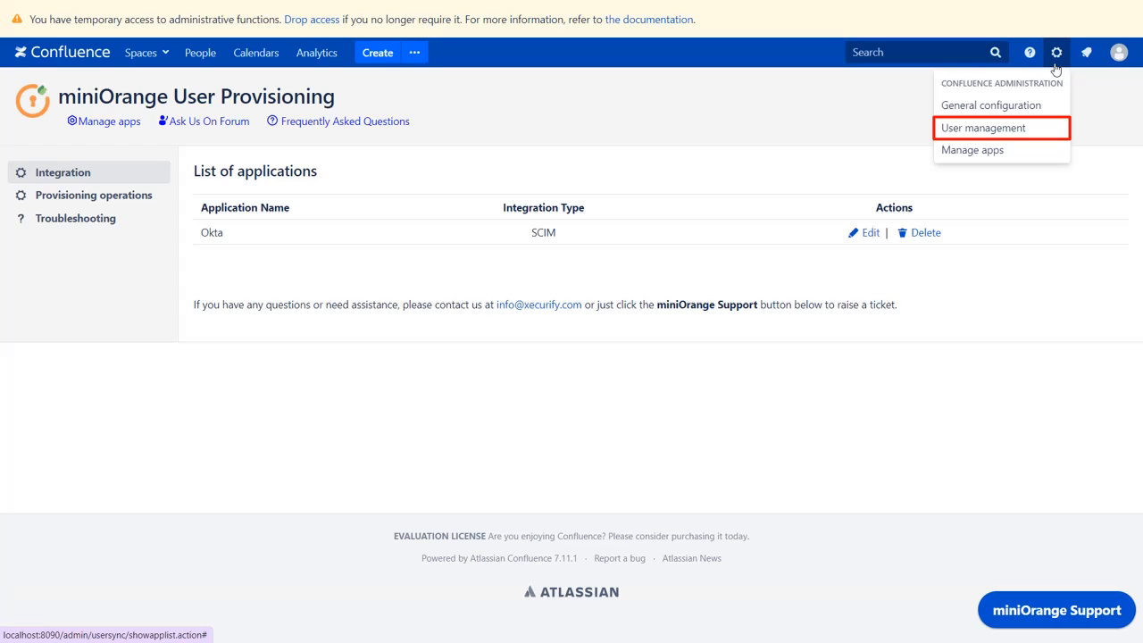
{"action": "left_click", "coordinate": [982, 129]}
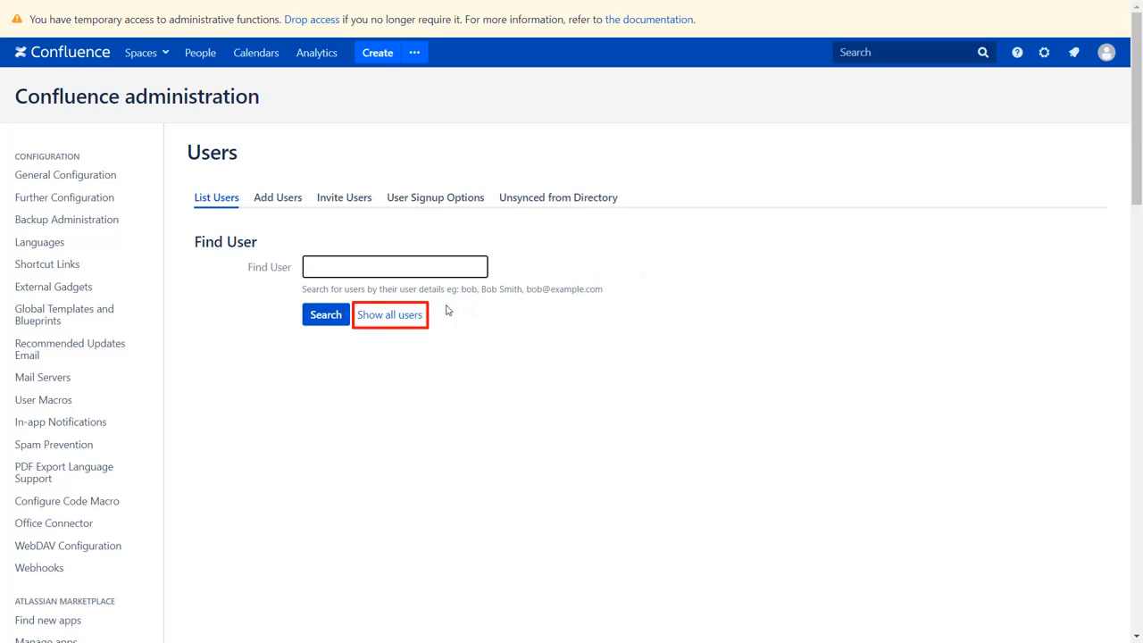
{"action": "left_click", "coordinate": [389, 314]}
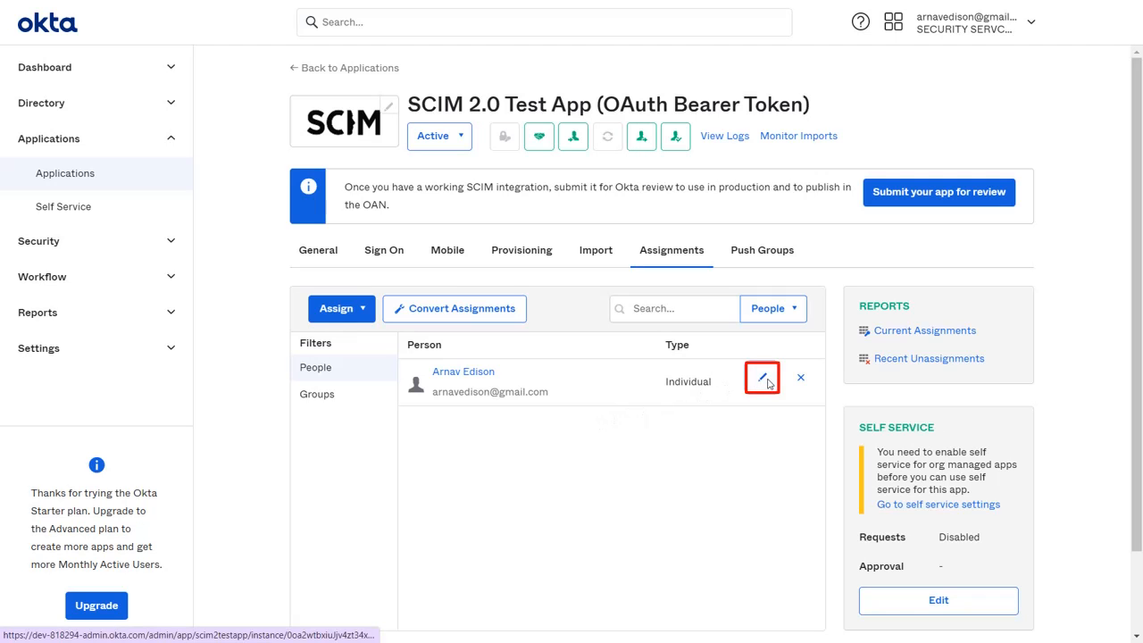
{"action": "left_click", "coordinate": [760, 376]}
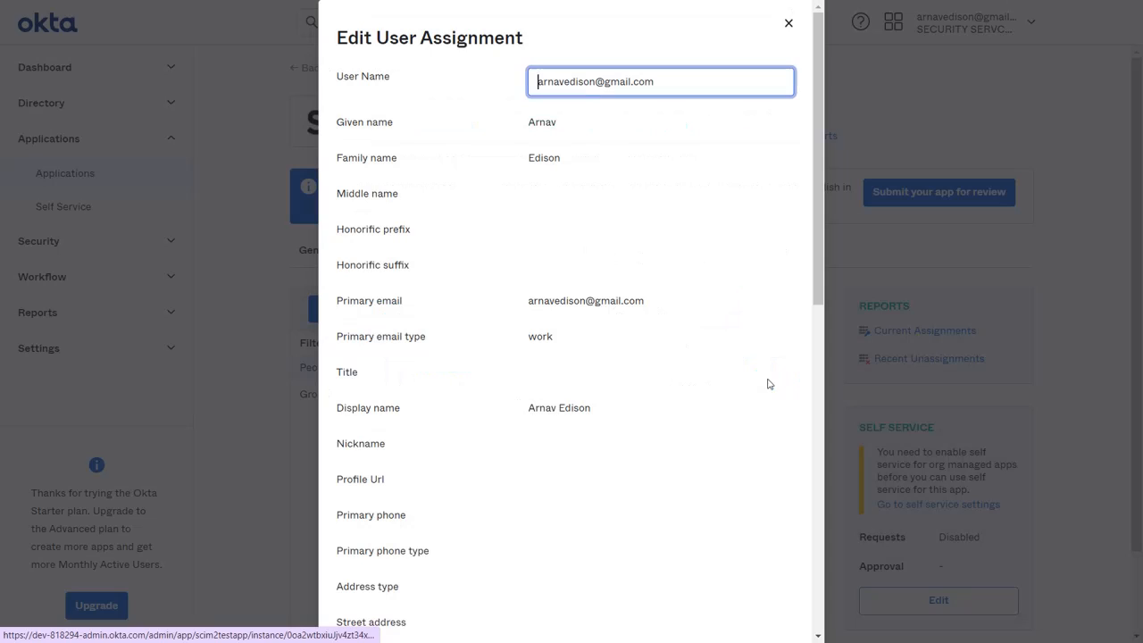
{"action": "mouse_move", "coordinate": [611, 162]}
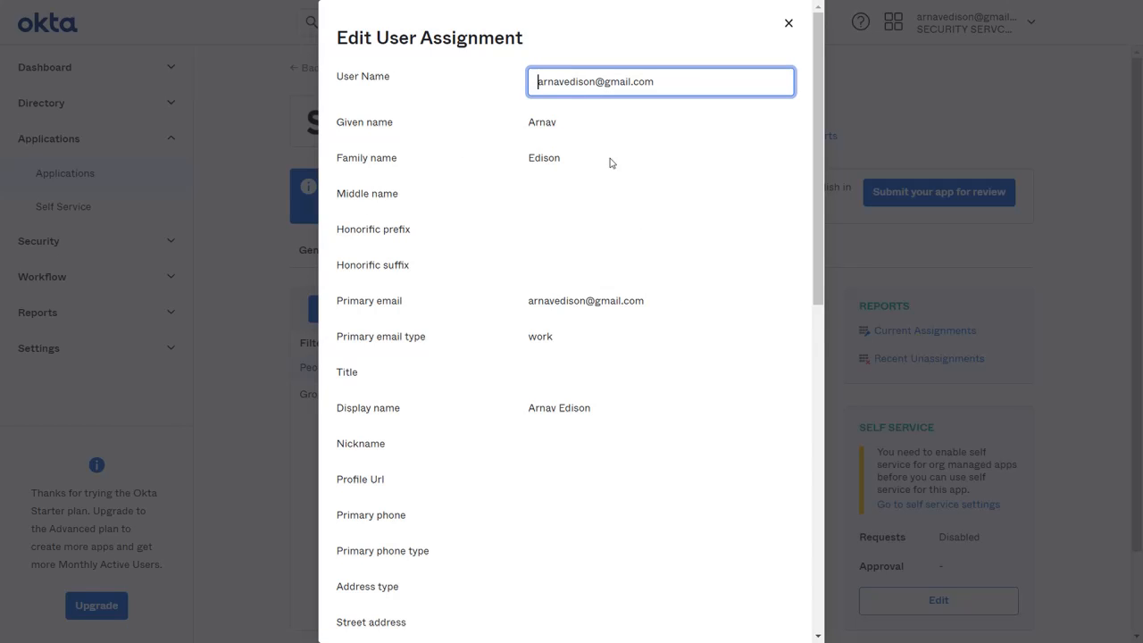
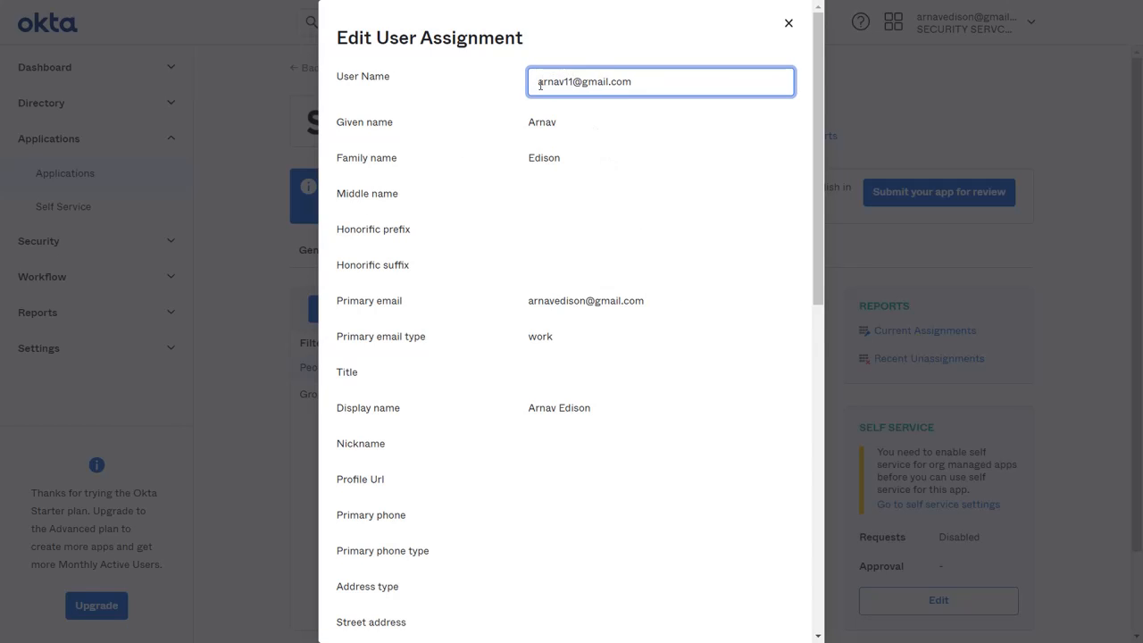
{"action": "scroll", "scroll_direction": "down", "scroll_amount": 3}
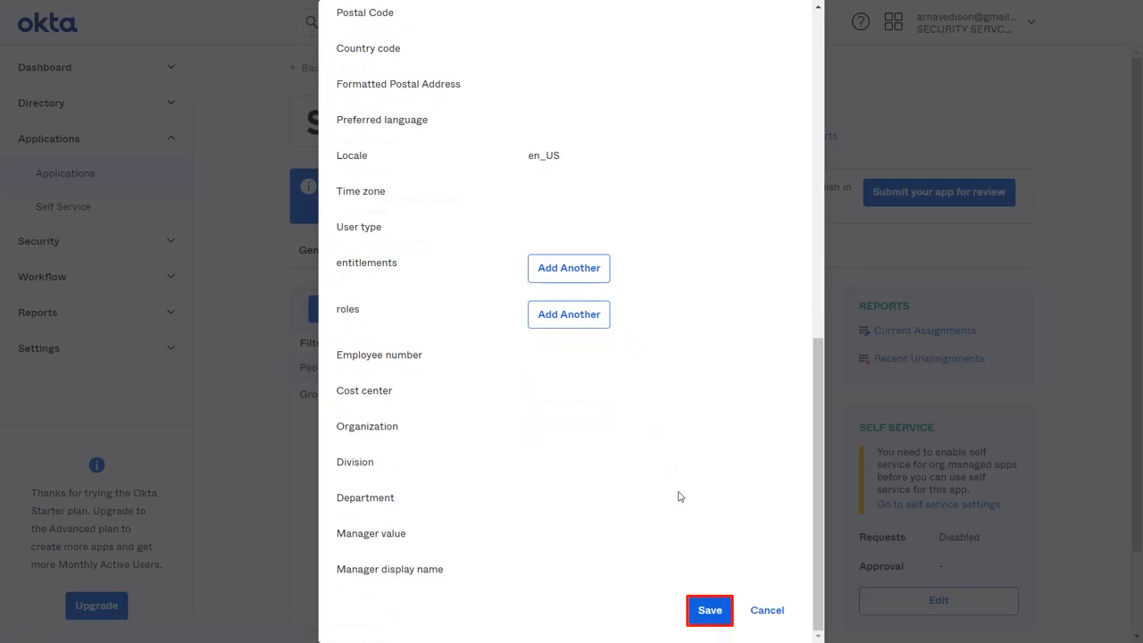
{"action": "left_click", "coordinate": [709, 610]}
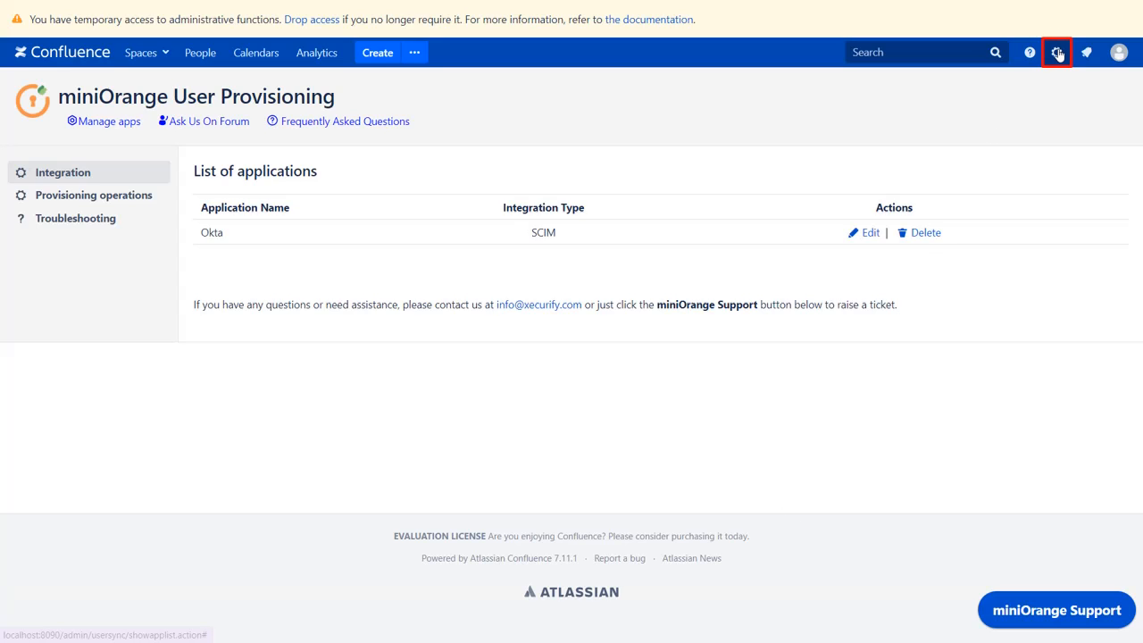
{"action": "left_click", "coordinate": [1057, 51]}
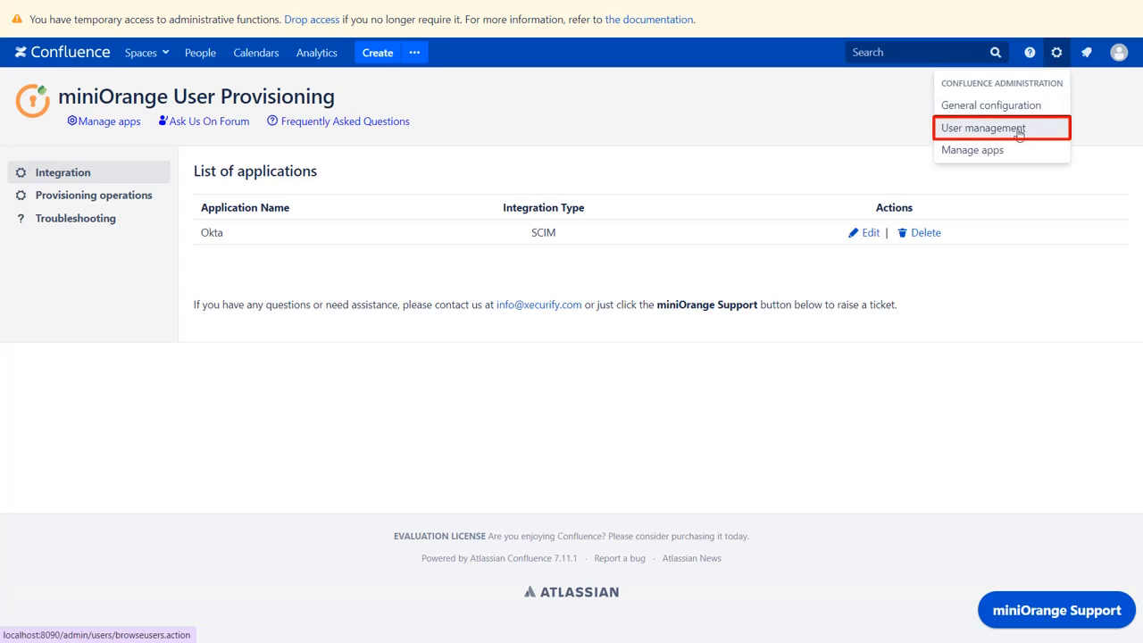
{"action": "left_click", "coordinate": [982, 128]}
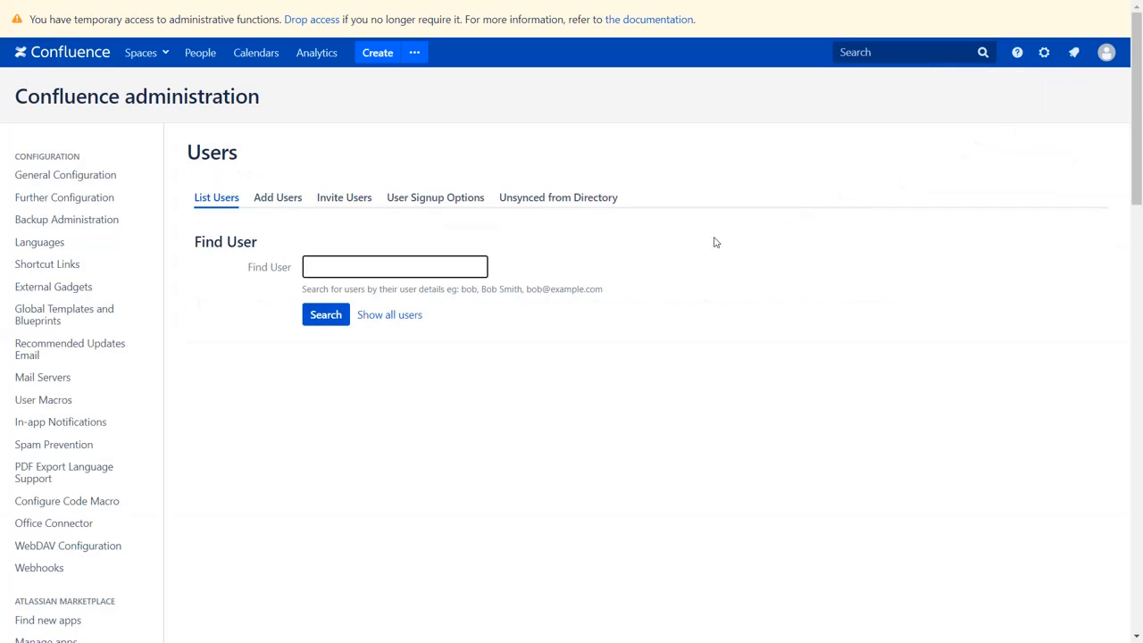
{"action": "mouse_move", "coordinate": [389, 314]}
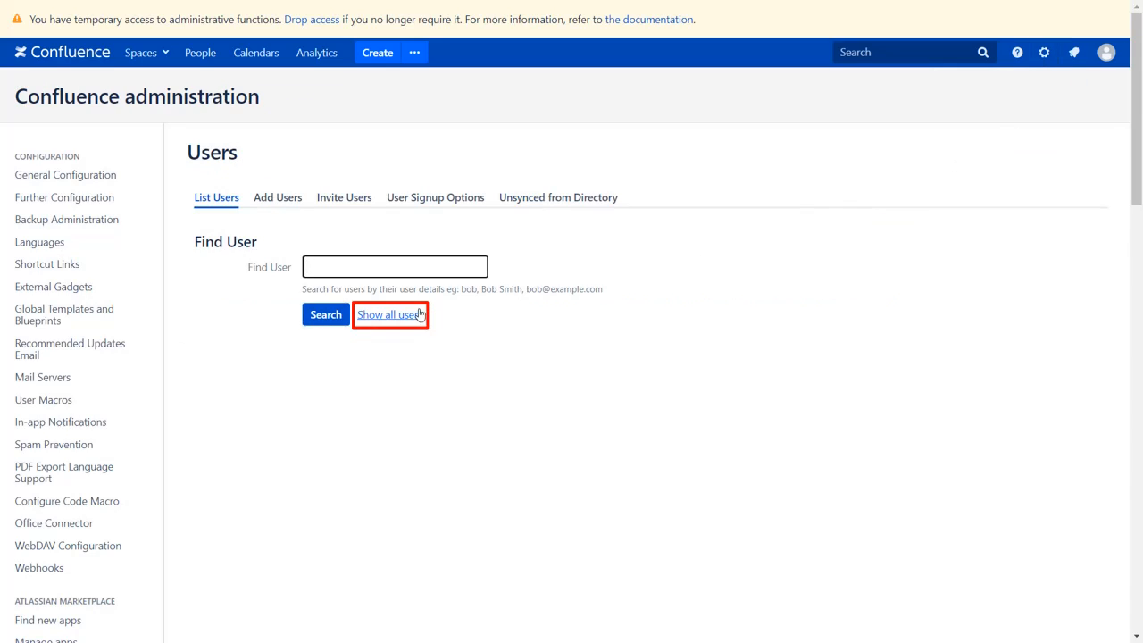
{"action": "left_click", "coordinate": [389, 314]}
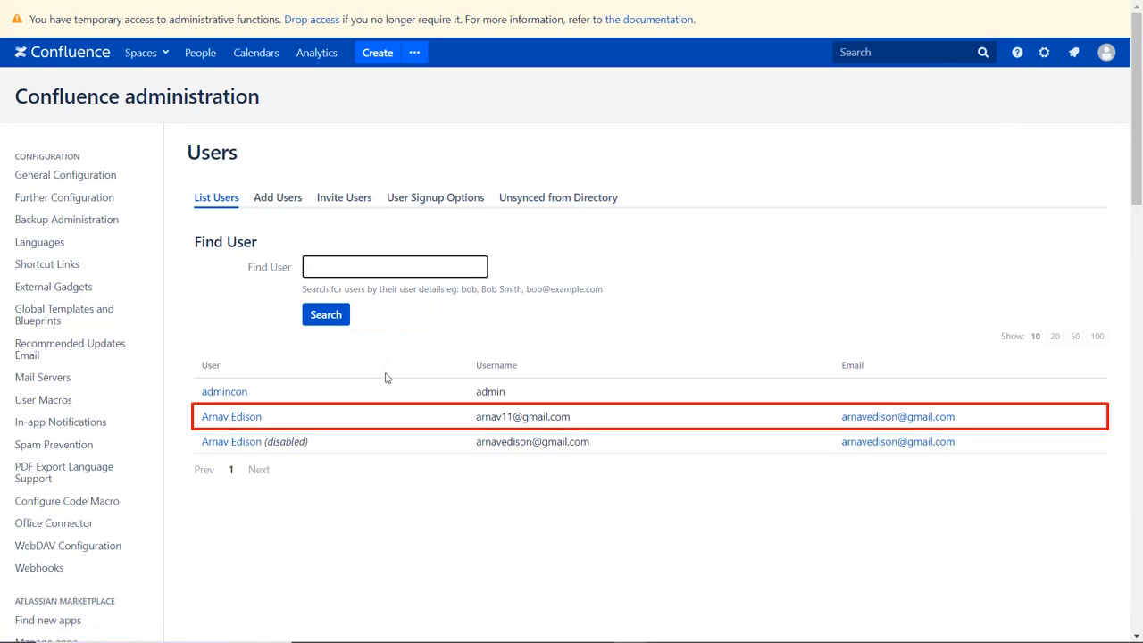